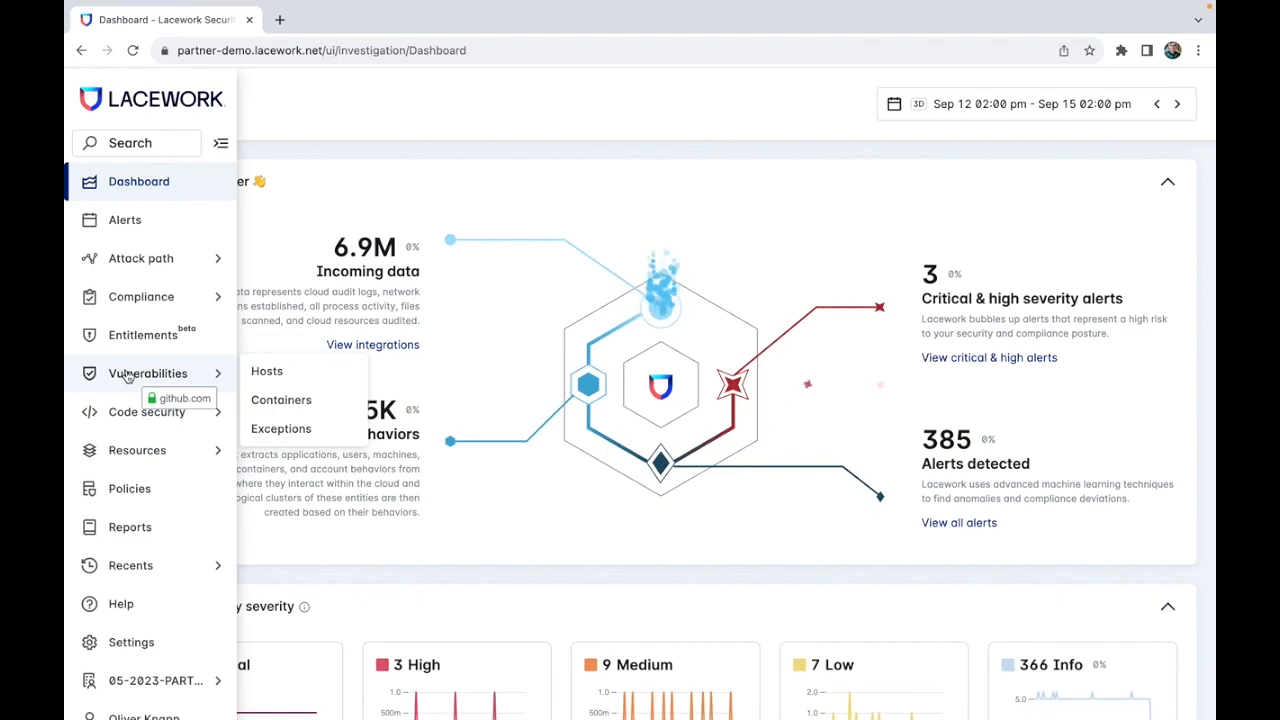
- Go to Vulnerabilities > Hosts from the left navigation
left_click(267, 371)
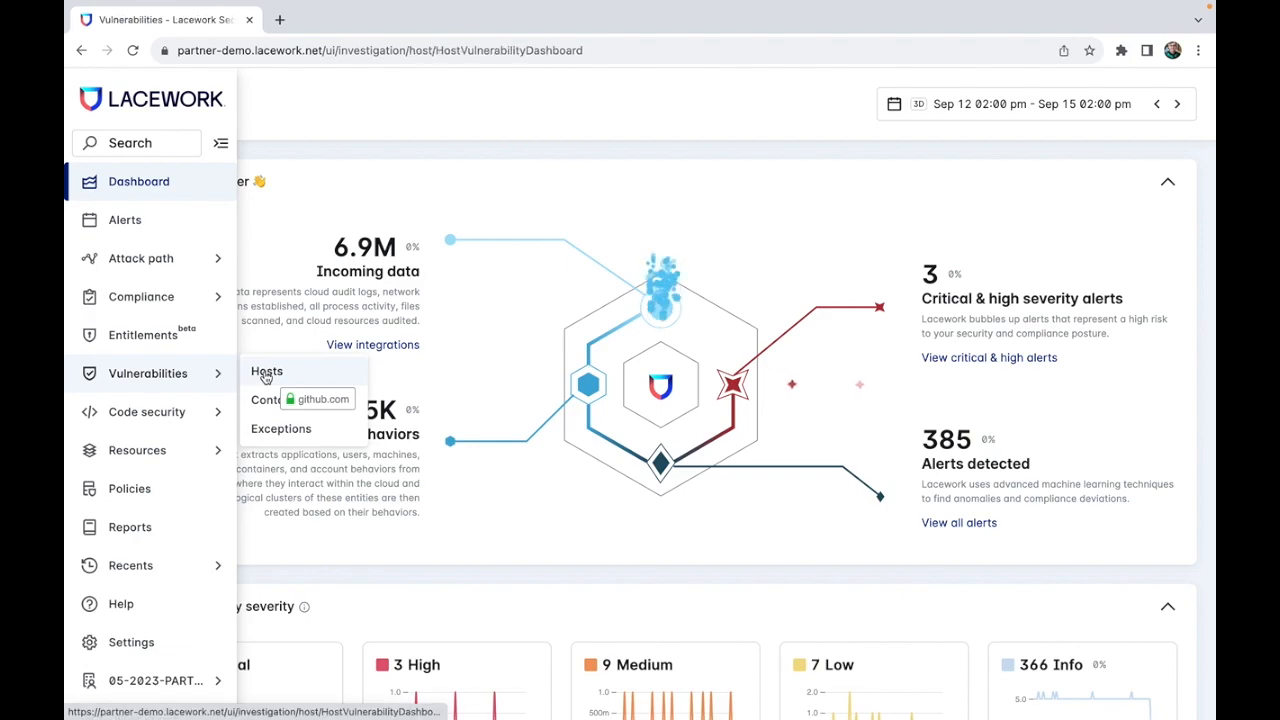
left_click(267, 371)
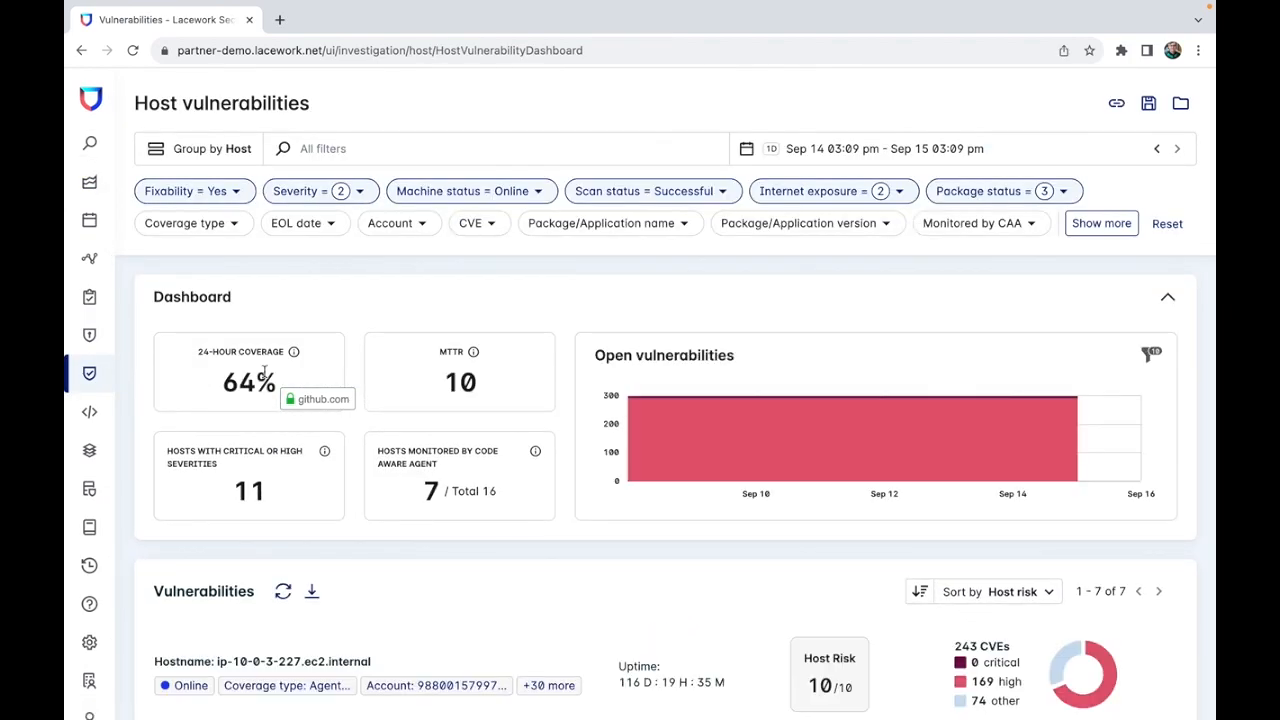
mouse_move(524, 297)
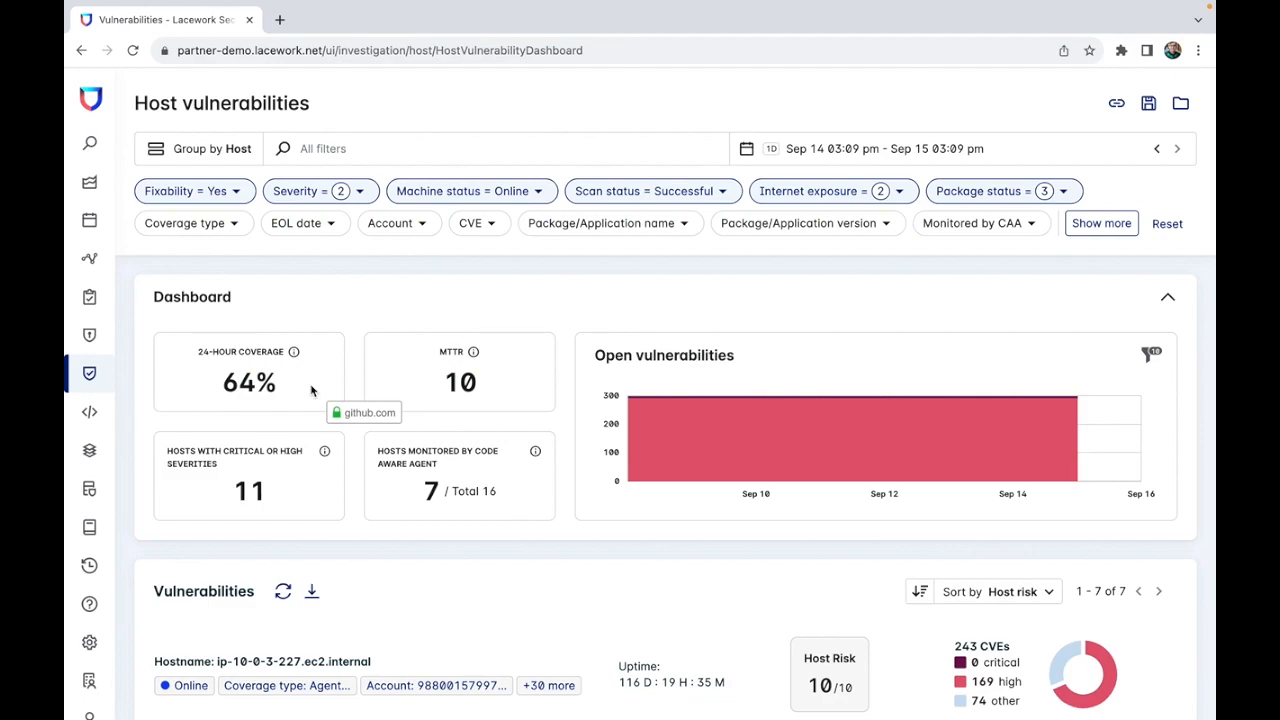
scroll("down", 3)
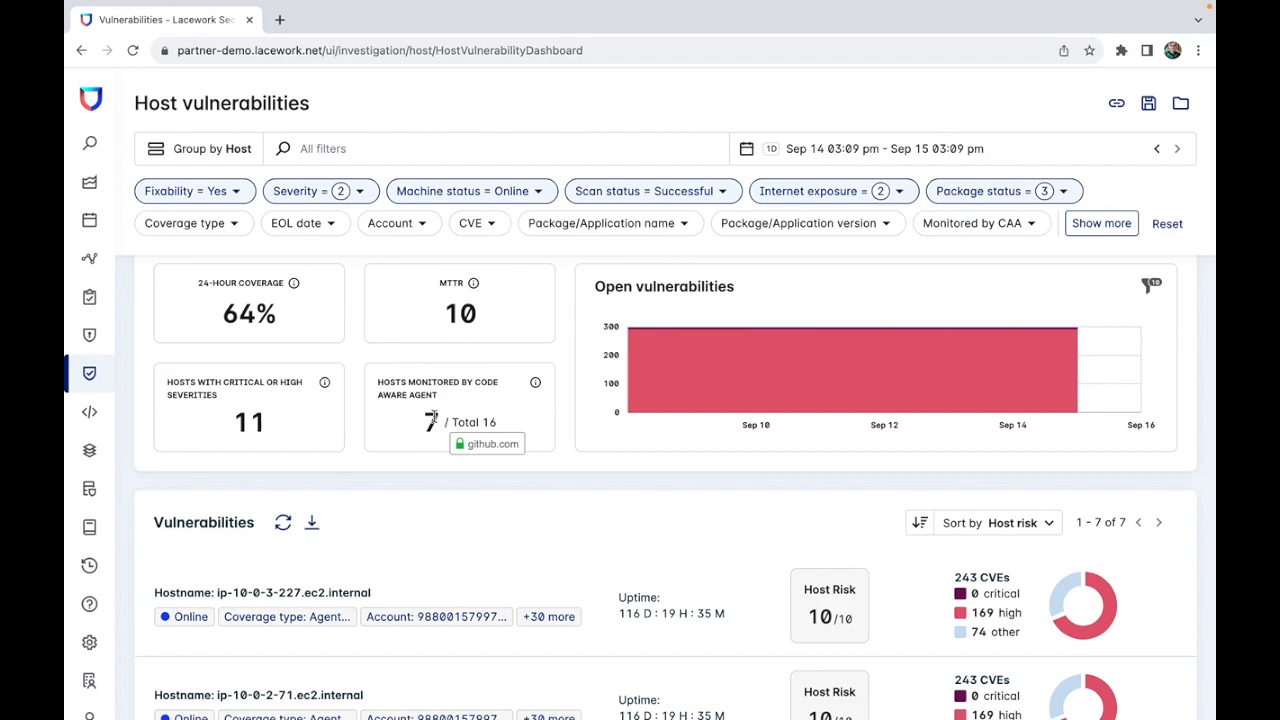
- Scroll down the host vulnerability list, bringing ip-10-0-0-251 (80 CVEs, risk 10/10) into view
scroll("down", 3)
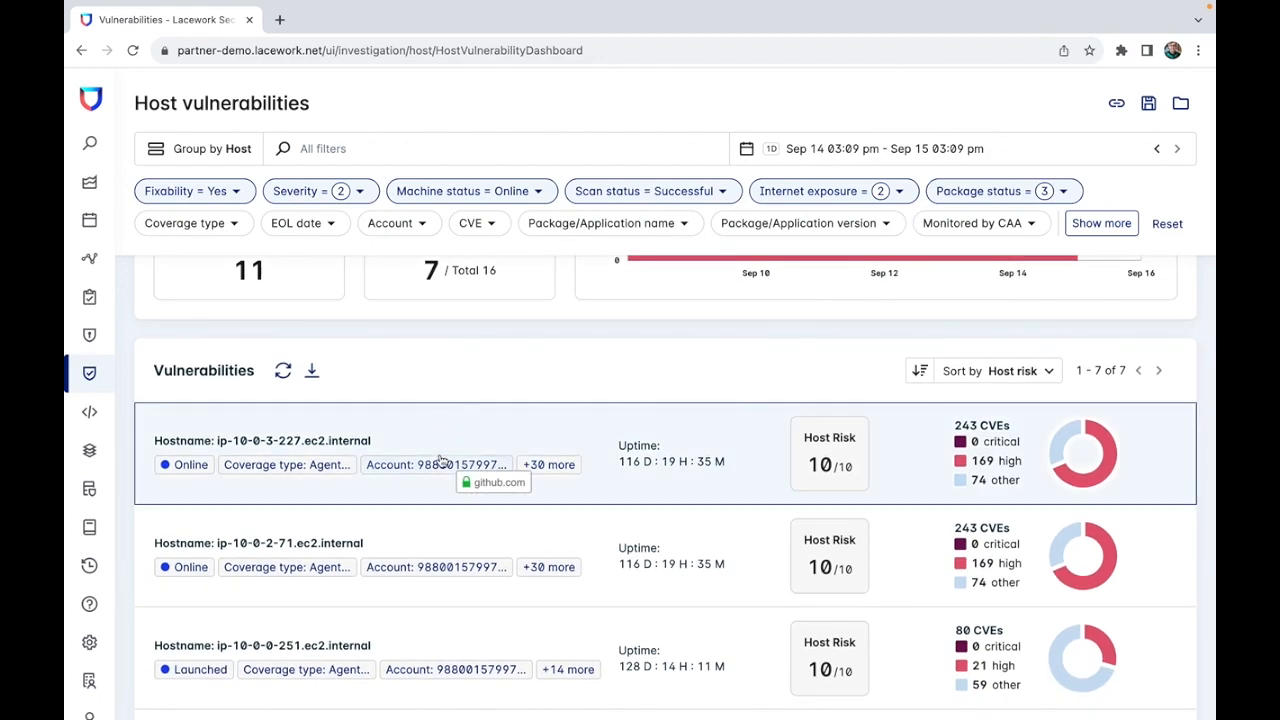
mouse_move(280, 450)
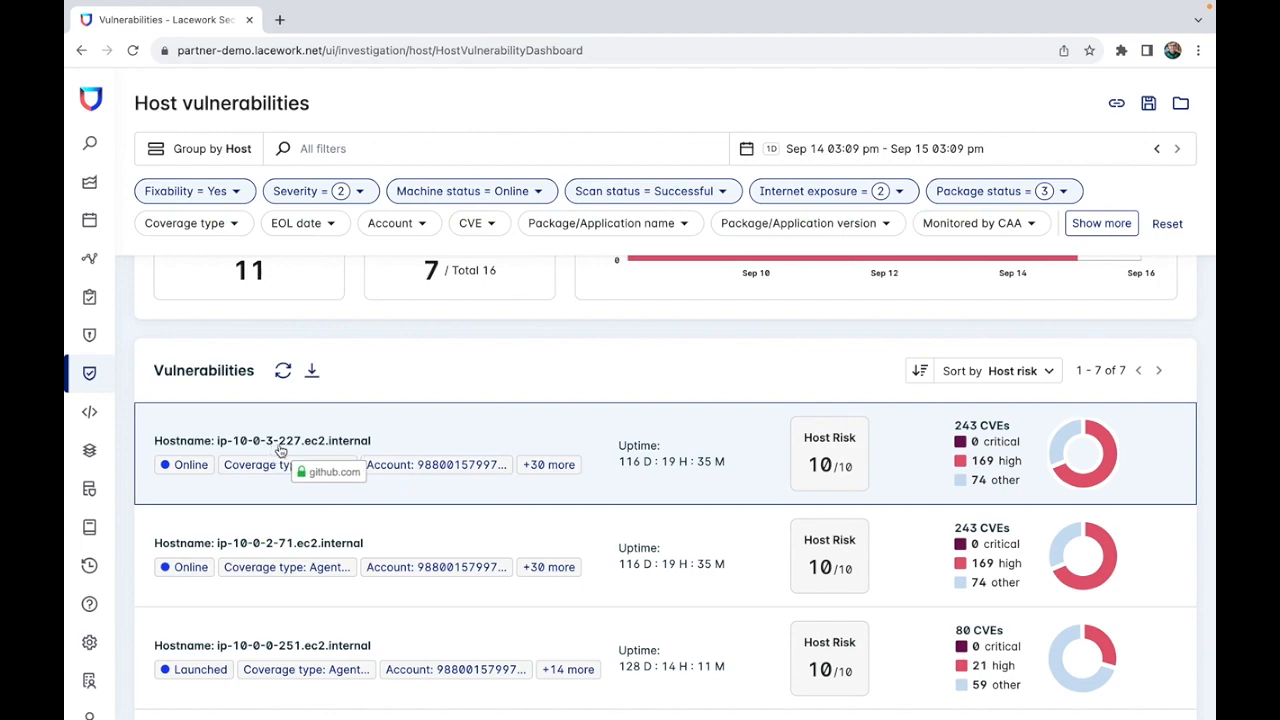
mouse_move(544, 374)
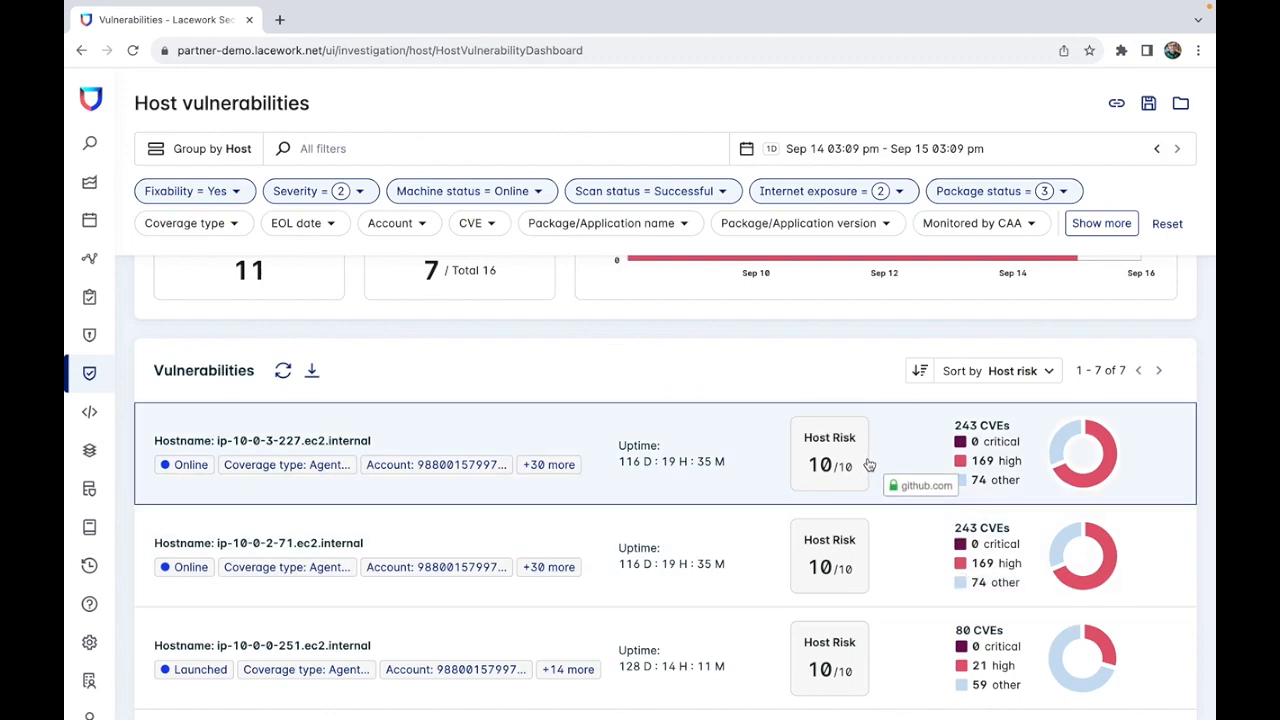
mouse_move(905, 481)
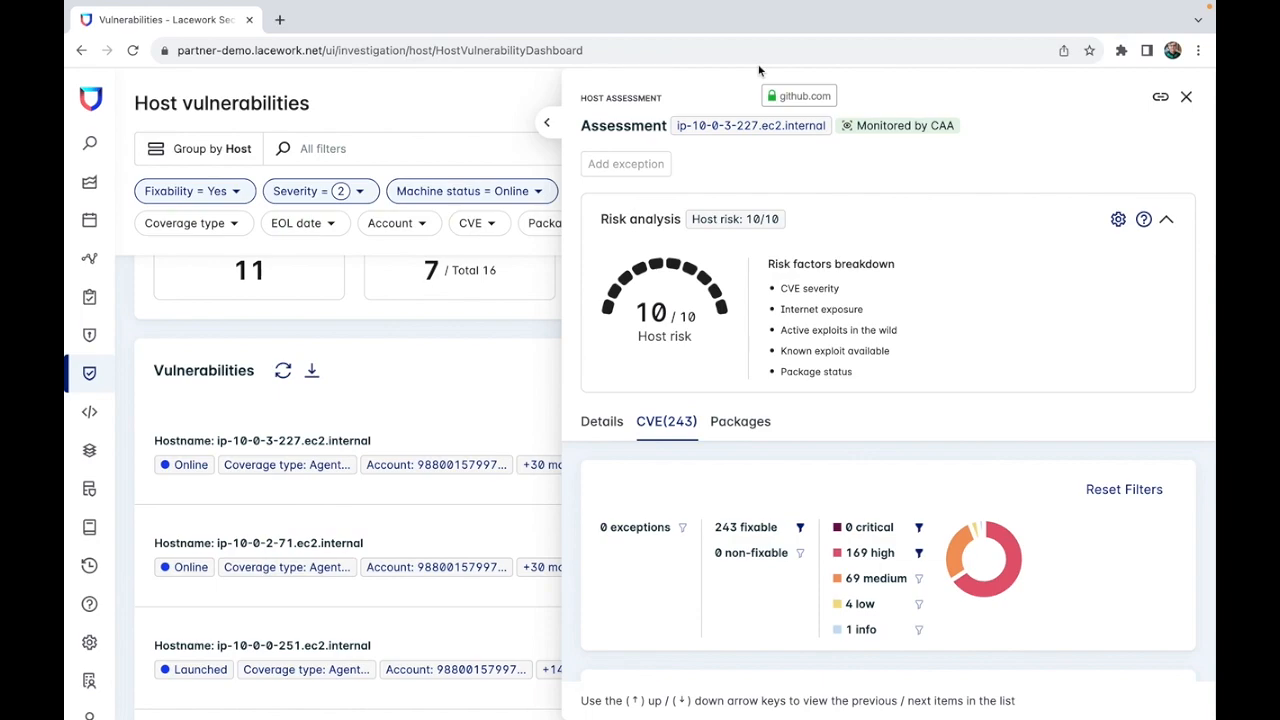
mouse_move(601, 421)
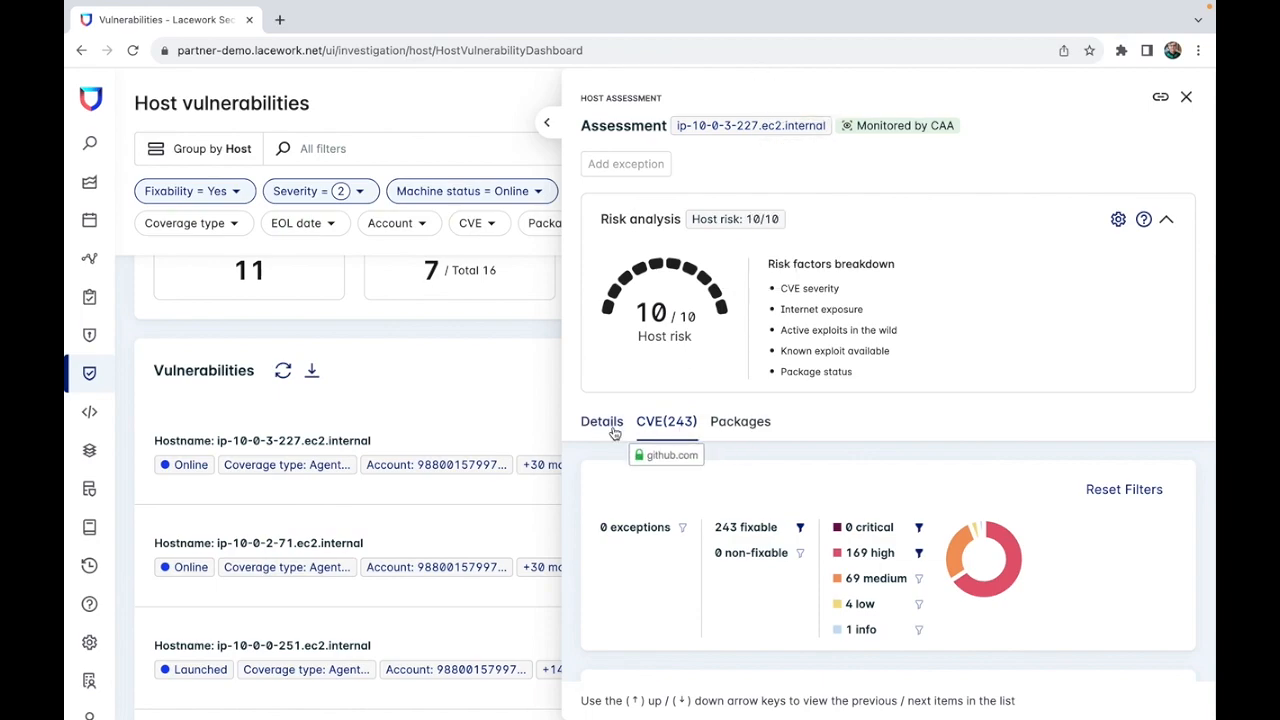
- View the Details tab for ip-10-0-3-227: online, agent/agentless coverage, AWS t2.medium
left_click(601, 421)
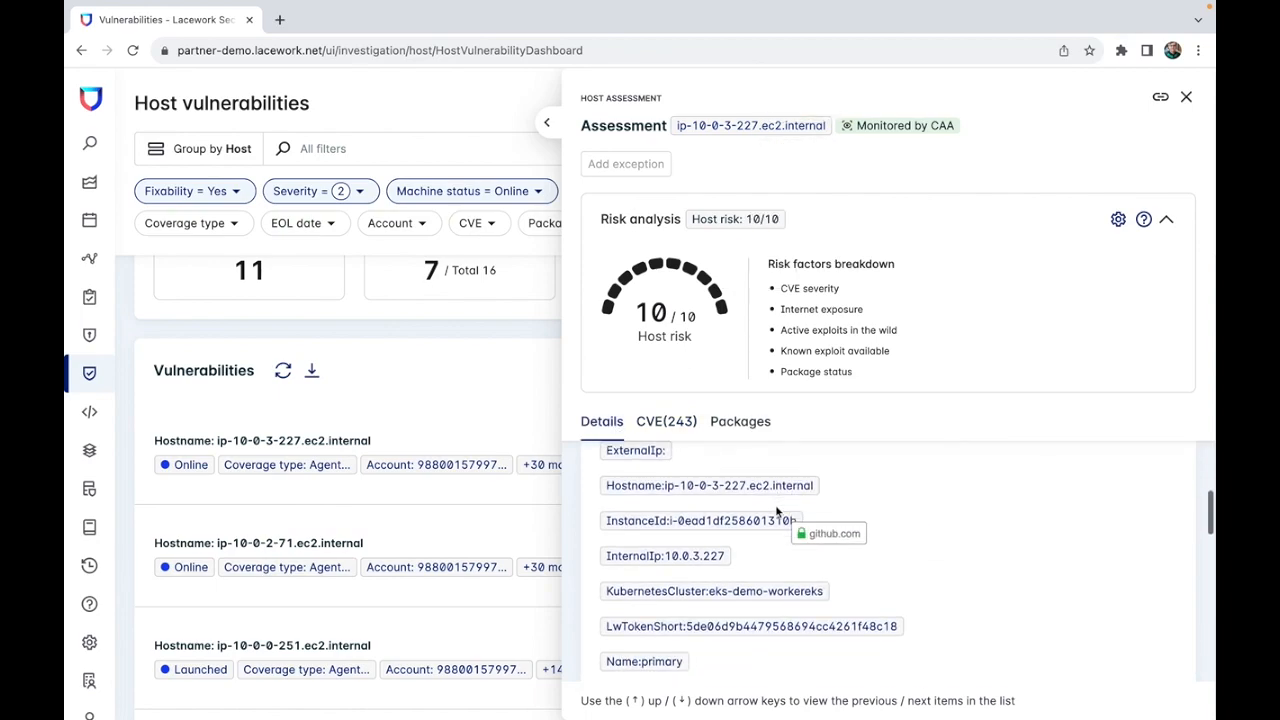
scroll("down", 3)
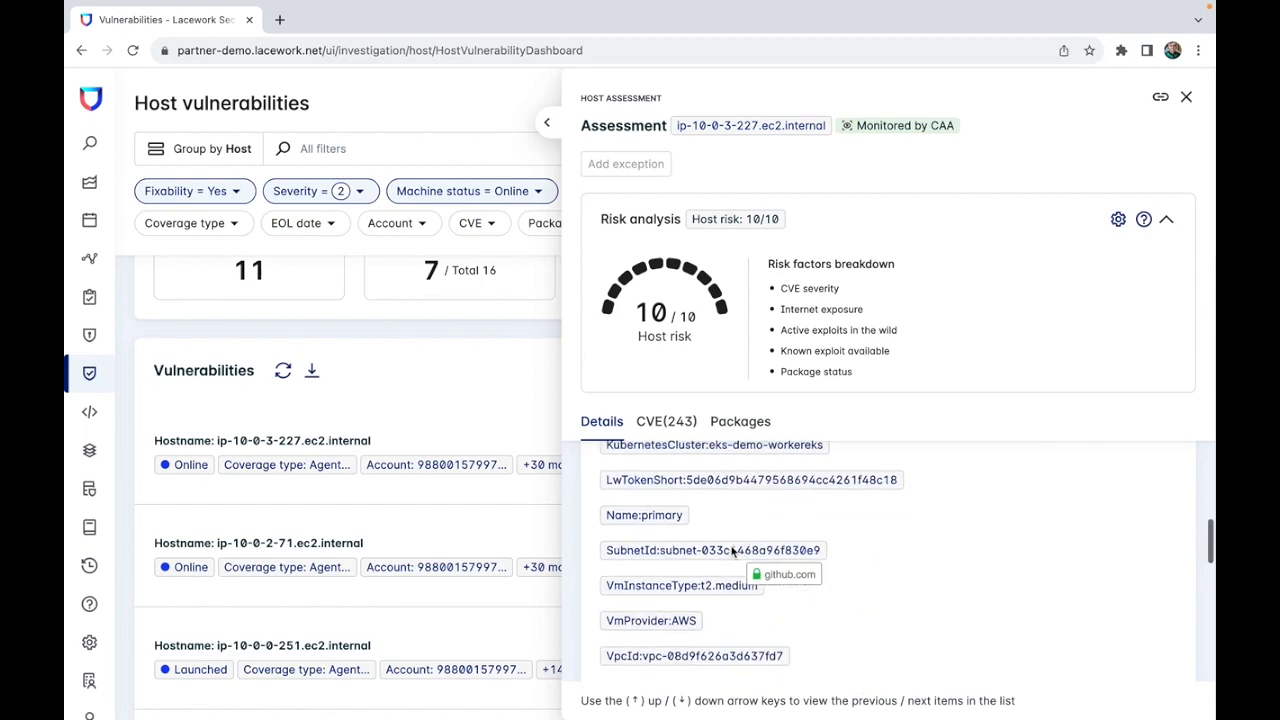
scroll("up", 3)
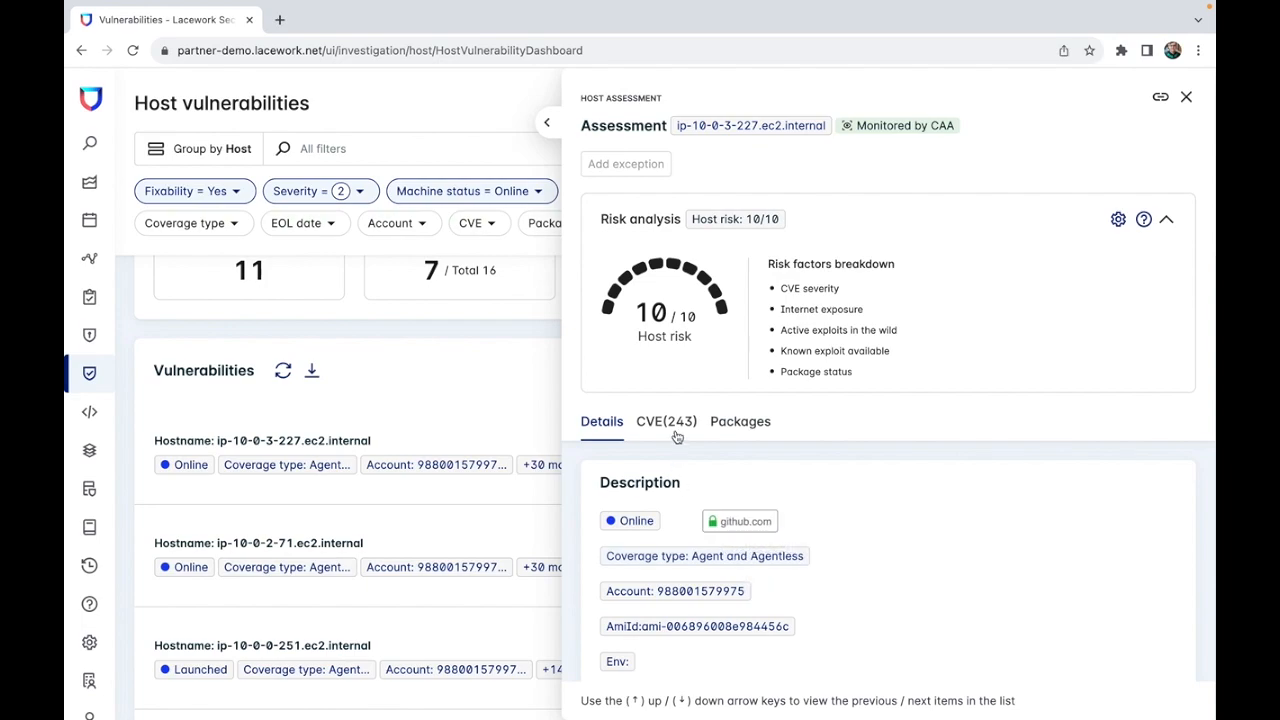
- Show the CVE(243) tab and scroll to its 169 high-severity CVEs, e.g. CVE-2022-28734
left_click(666, 421)
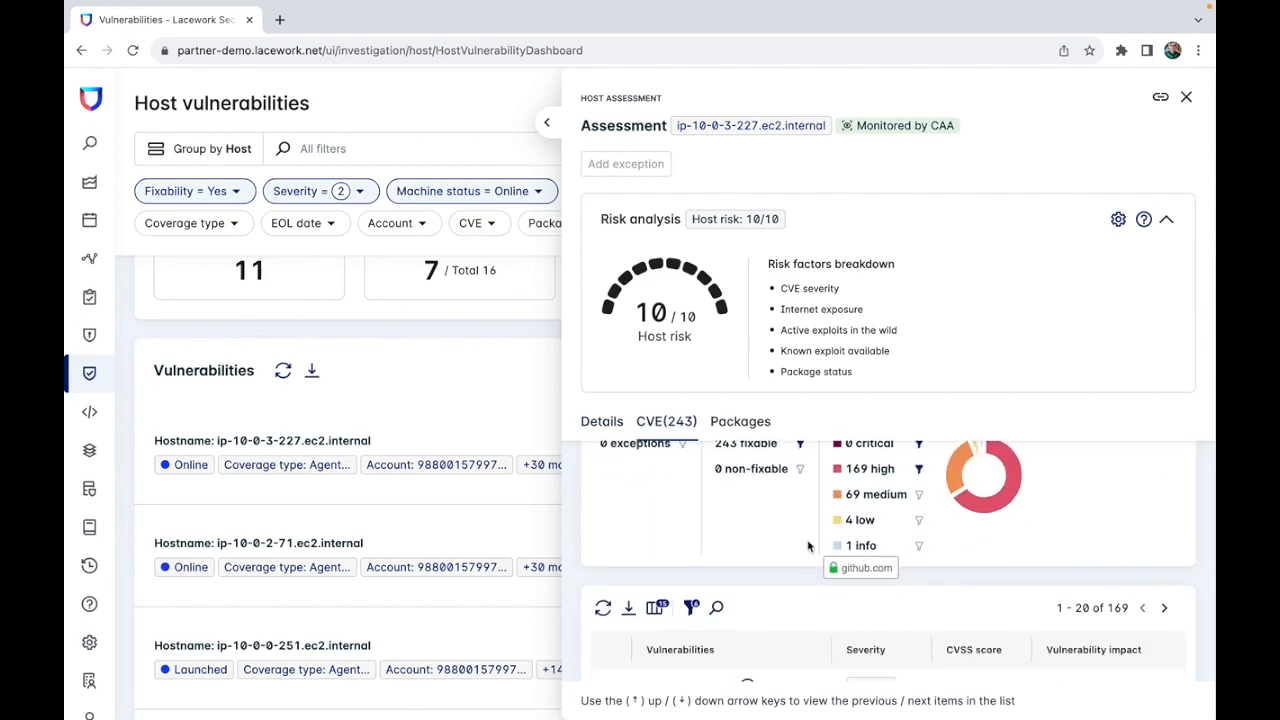
scroll("down", 3)
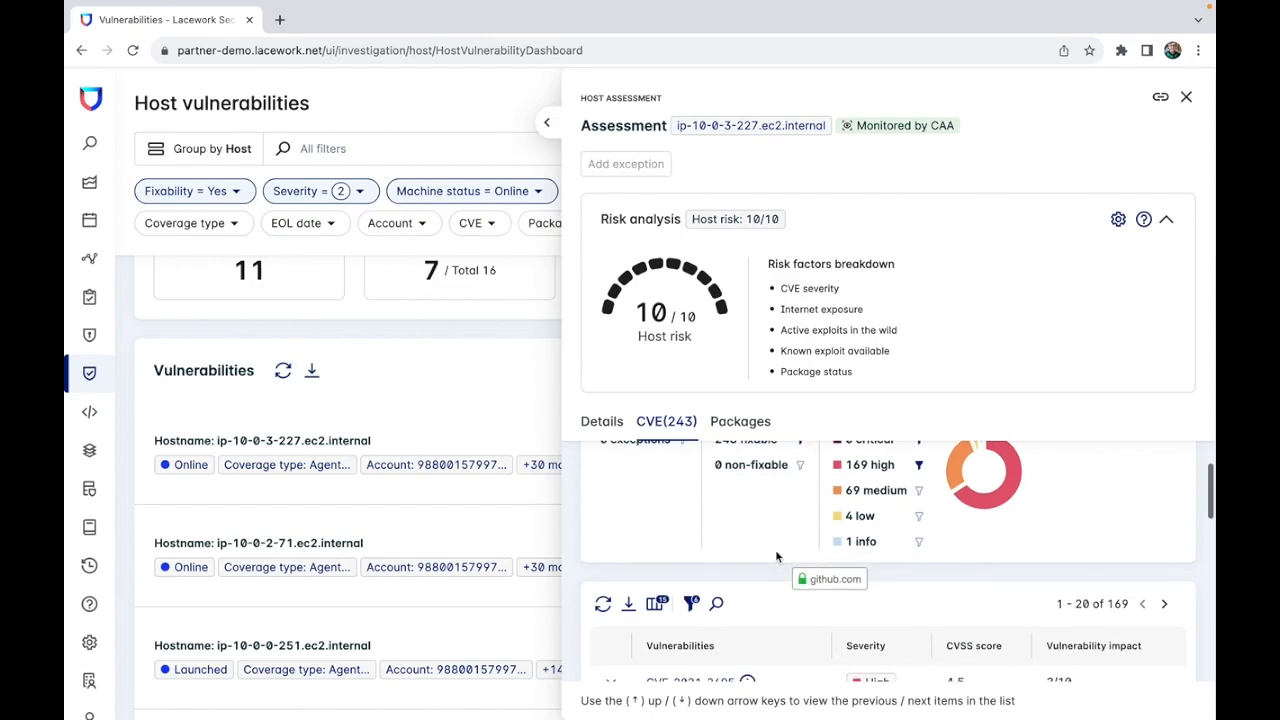
scroll("down", 3)
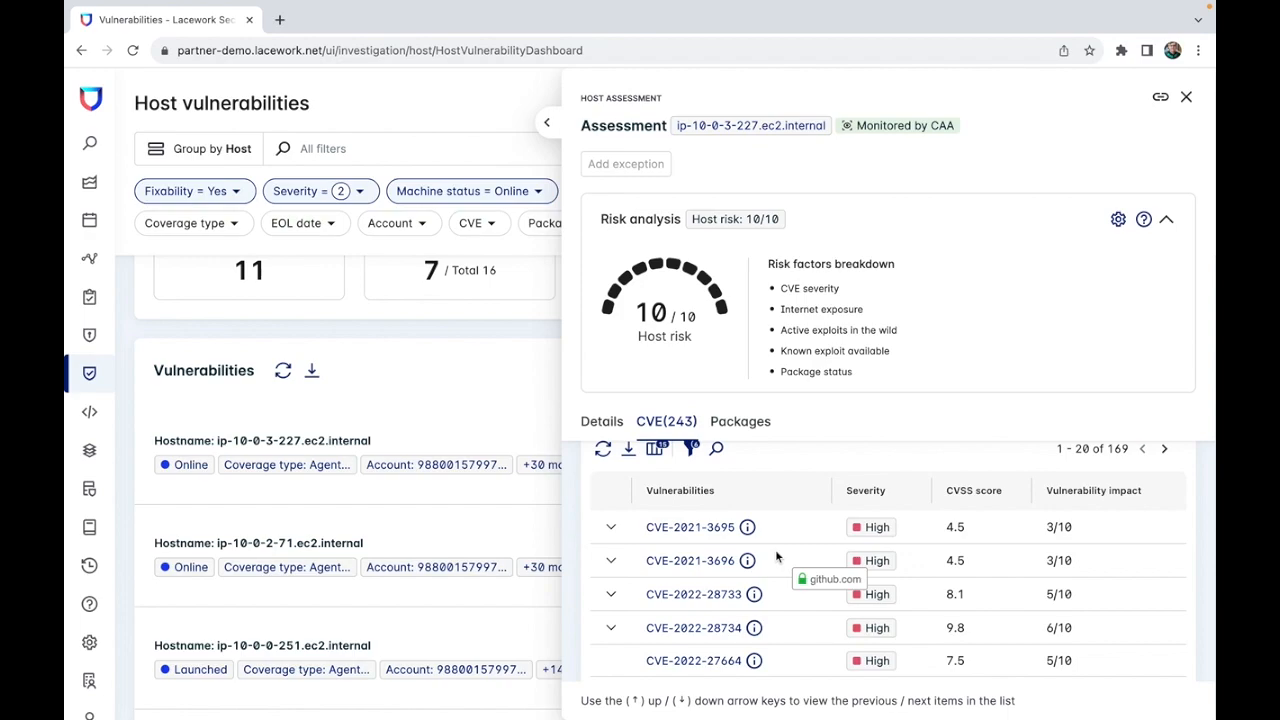
mouse_move(689, 527)
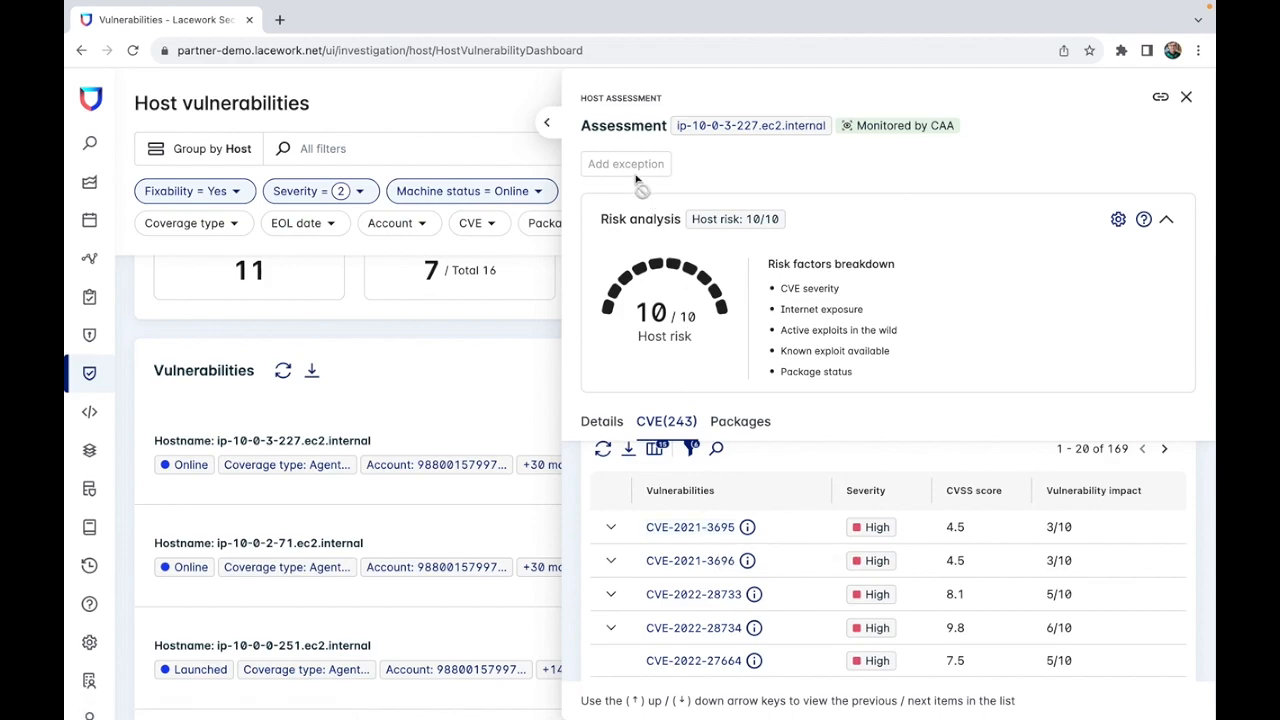
mouse_move(625, 164)
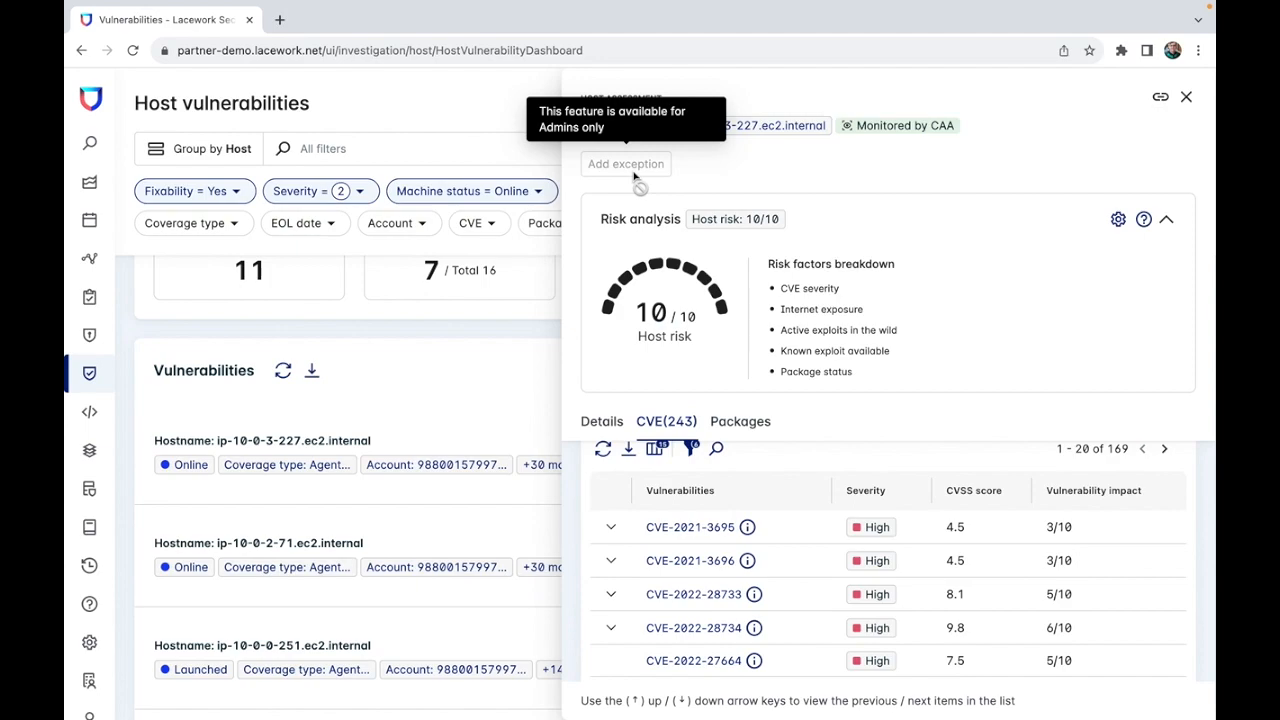
mouse_move(1190, 106)
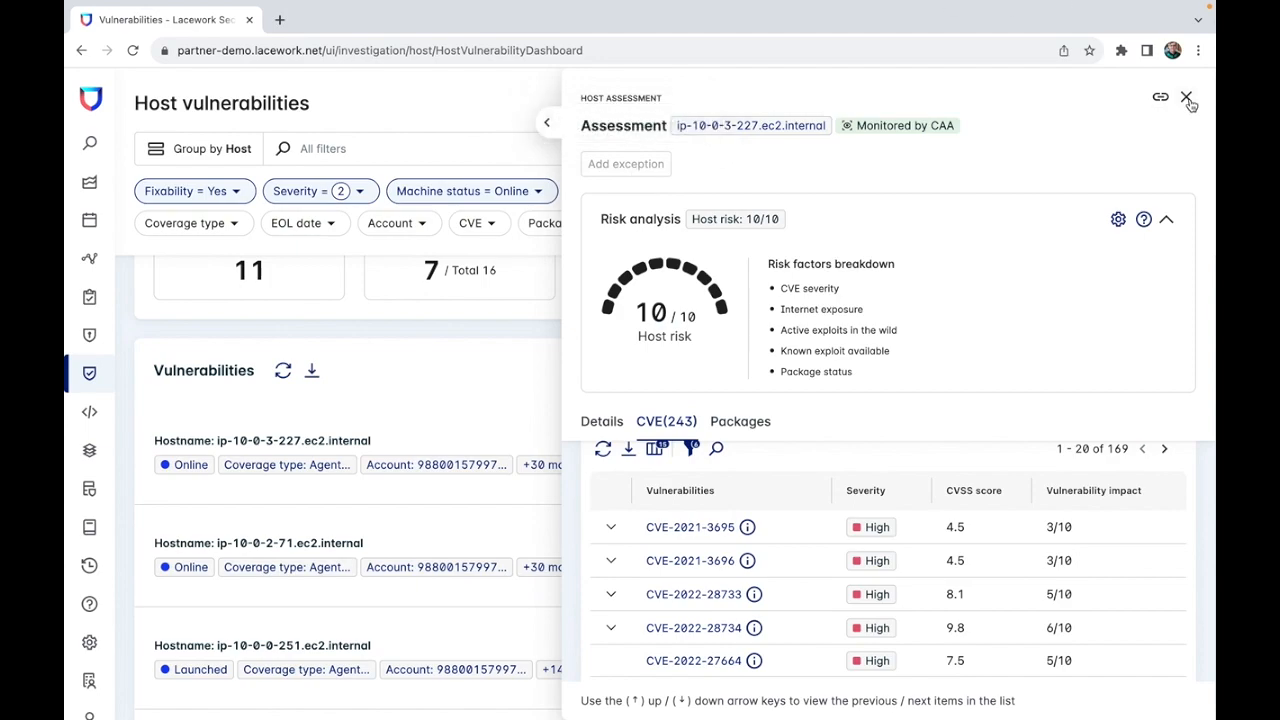
- Close the host assessment panel and return to the top of the dashboard
left_click(1187, 98)
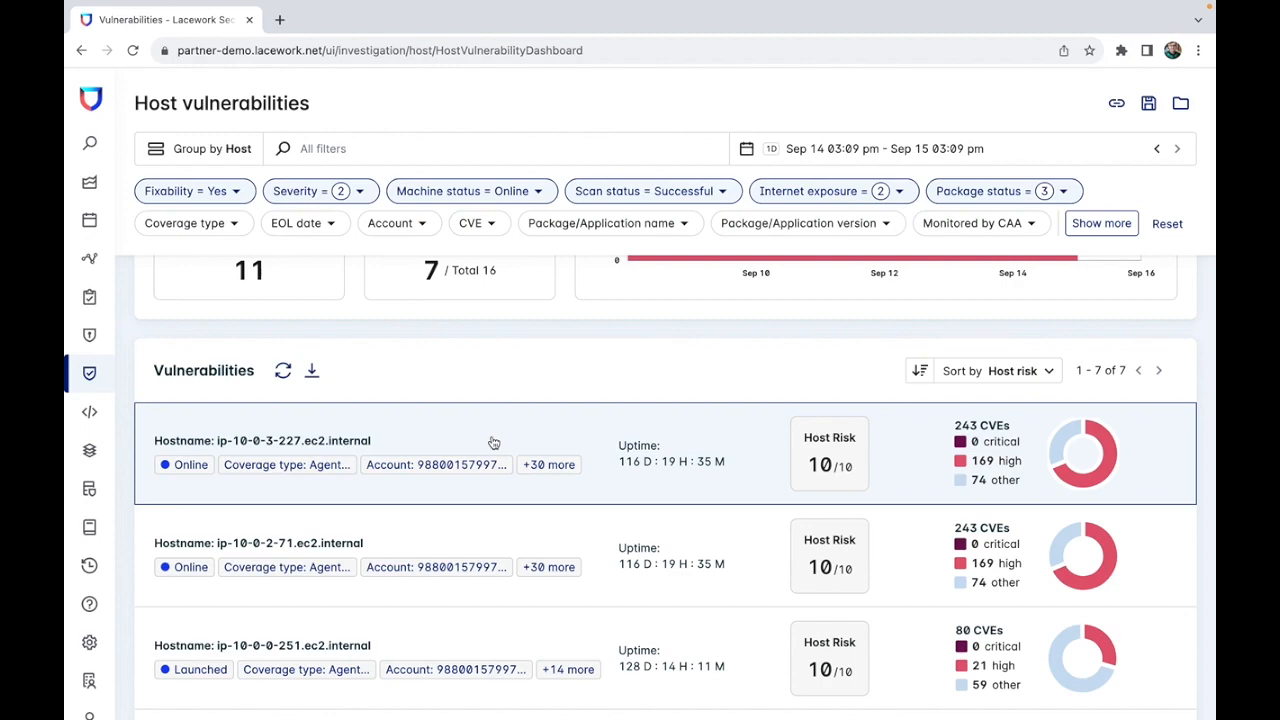
scroll("up", 3)
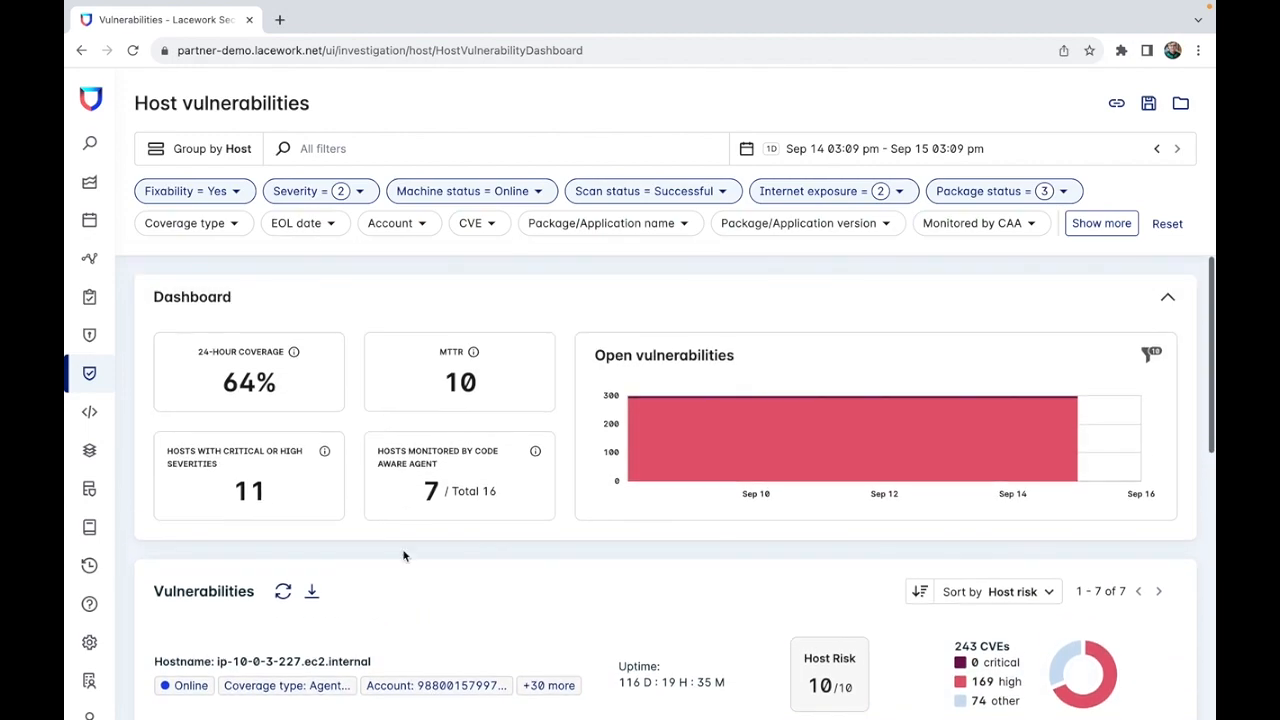
mouse_move(305, 182)
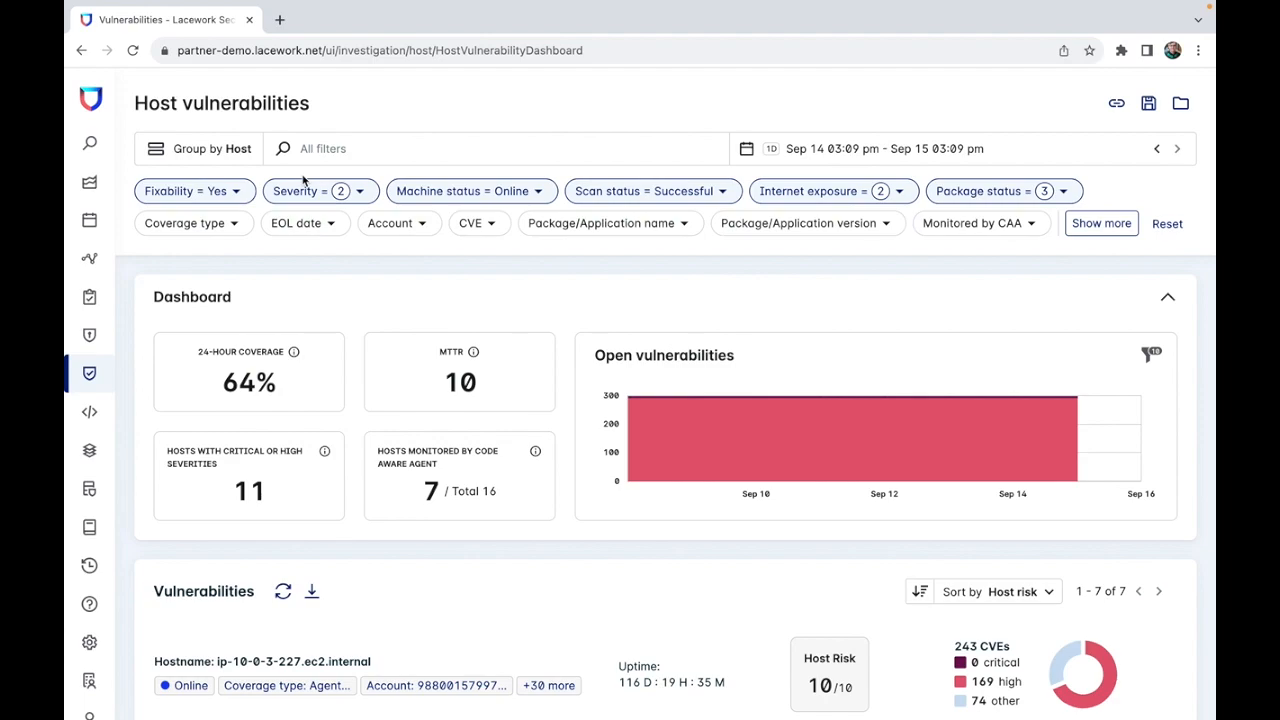
left_click(318, 190)
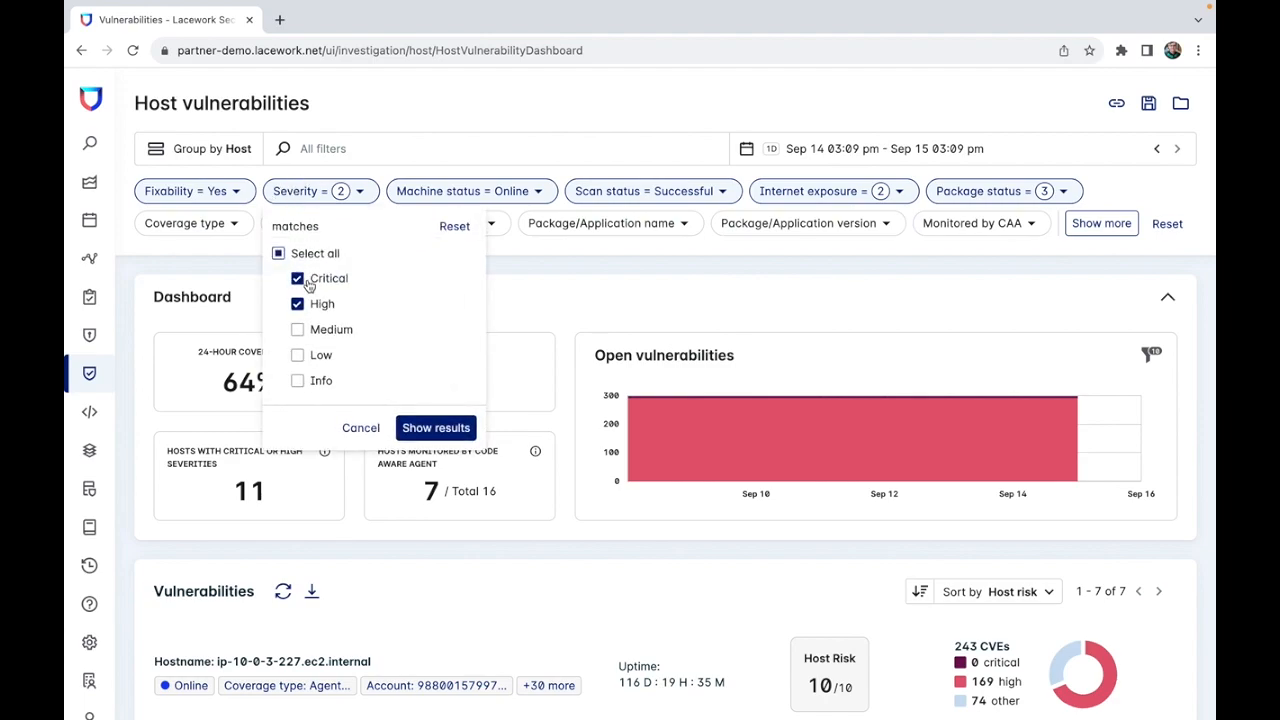
left_click(297, 304)
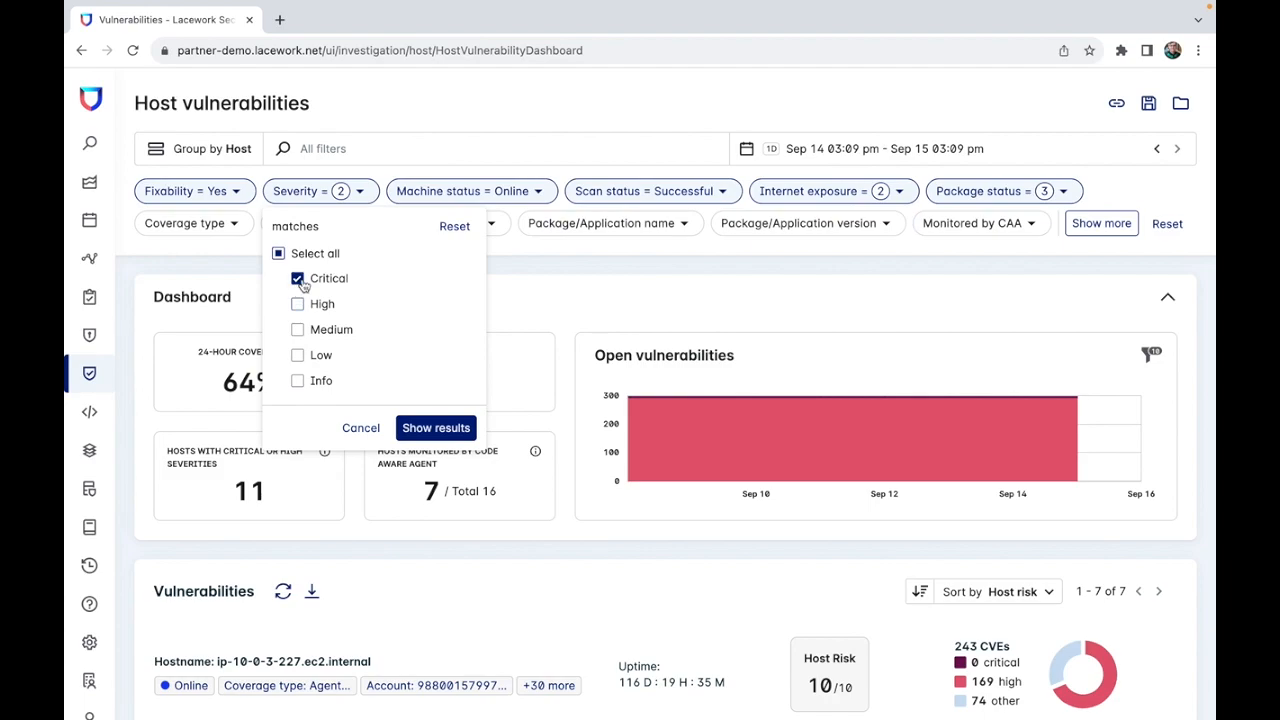
left_click(435, 427)
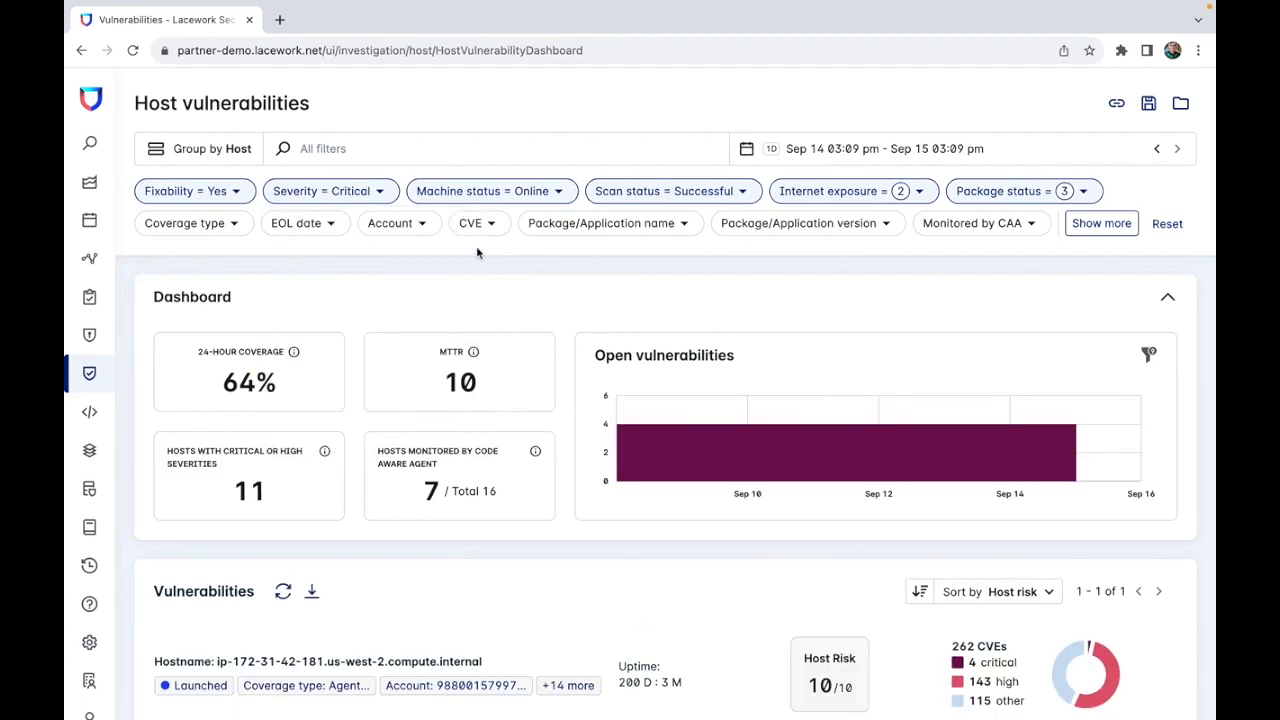
mouse_move(664, 191)
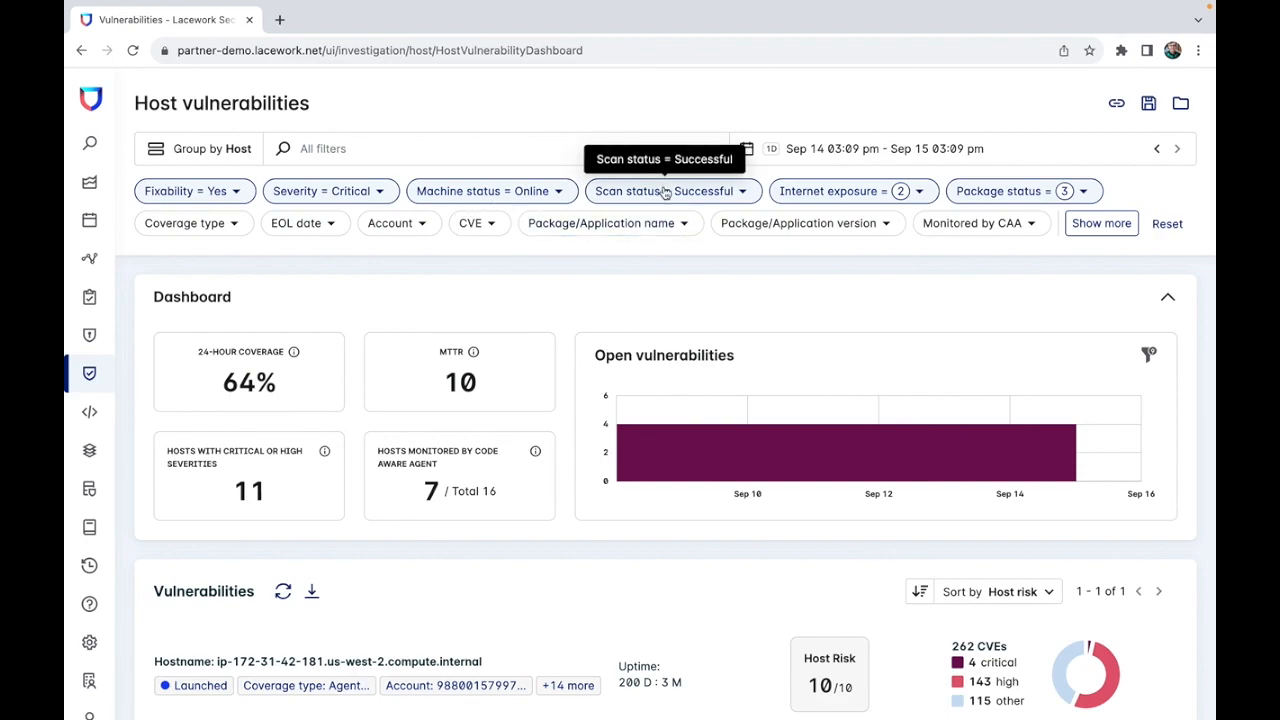
mouse_move(820, 191)
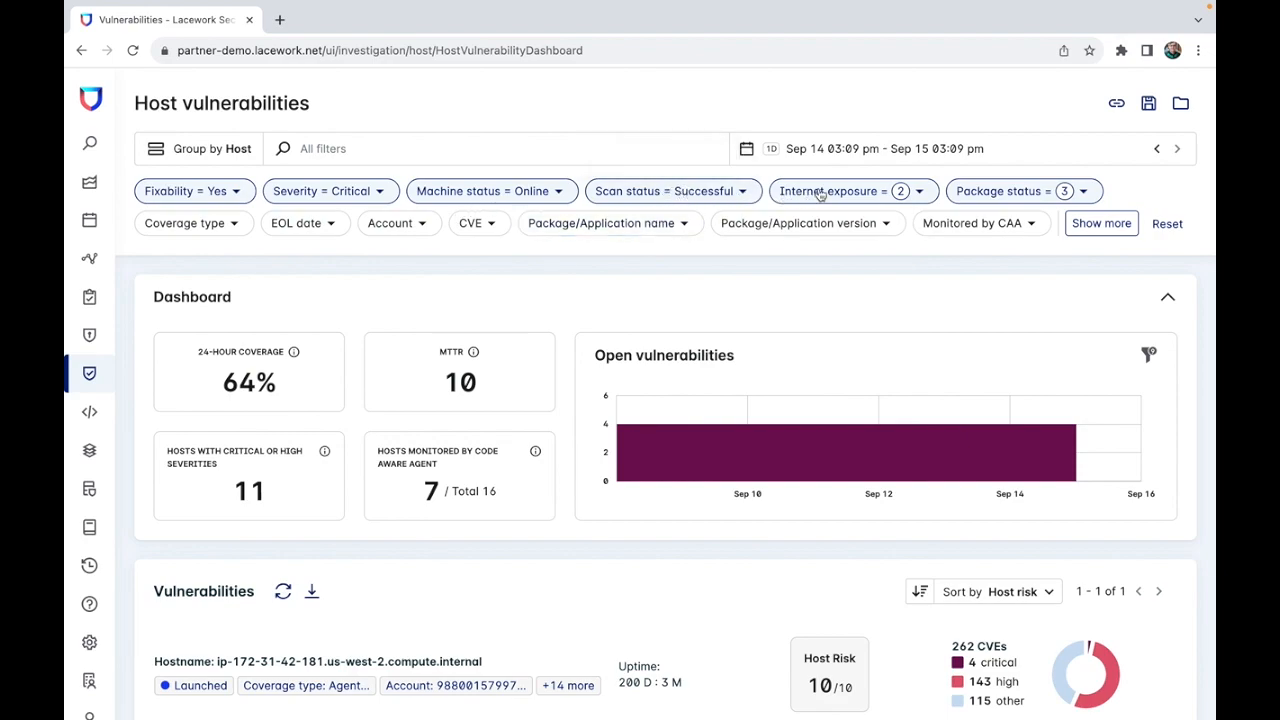
mouse_move(1006, 205)
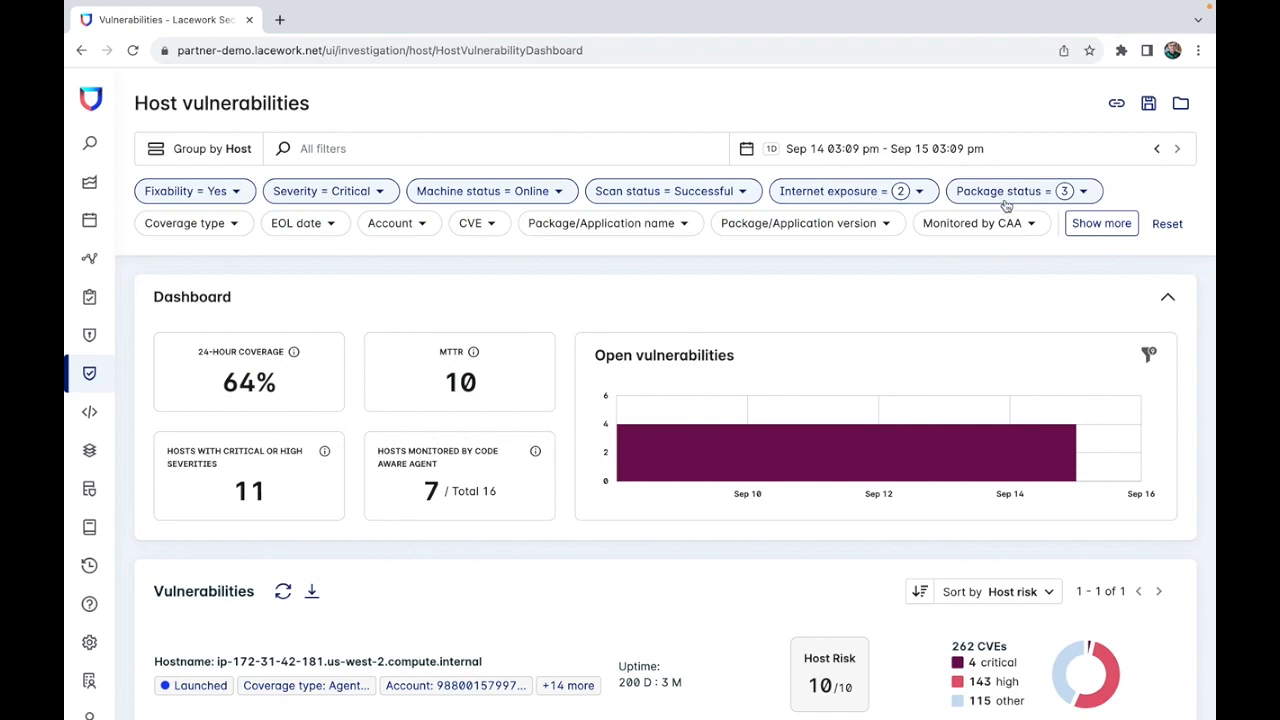
- Check the Package status filter, leaving it at Active, Unknown and N/A
left_click(1016, 191)
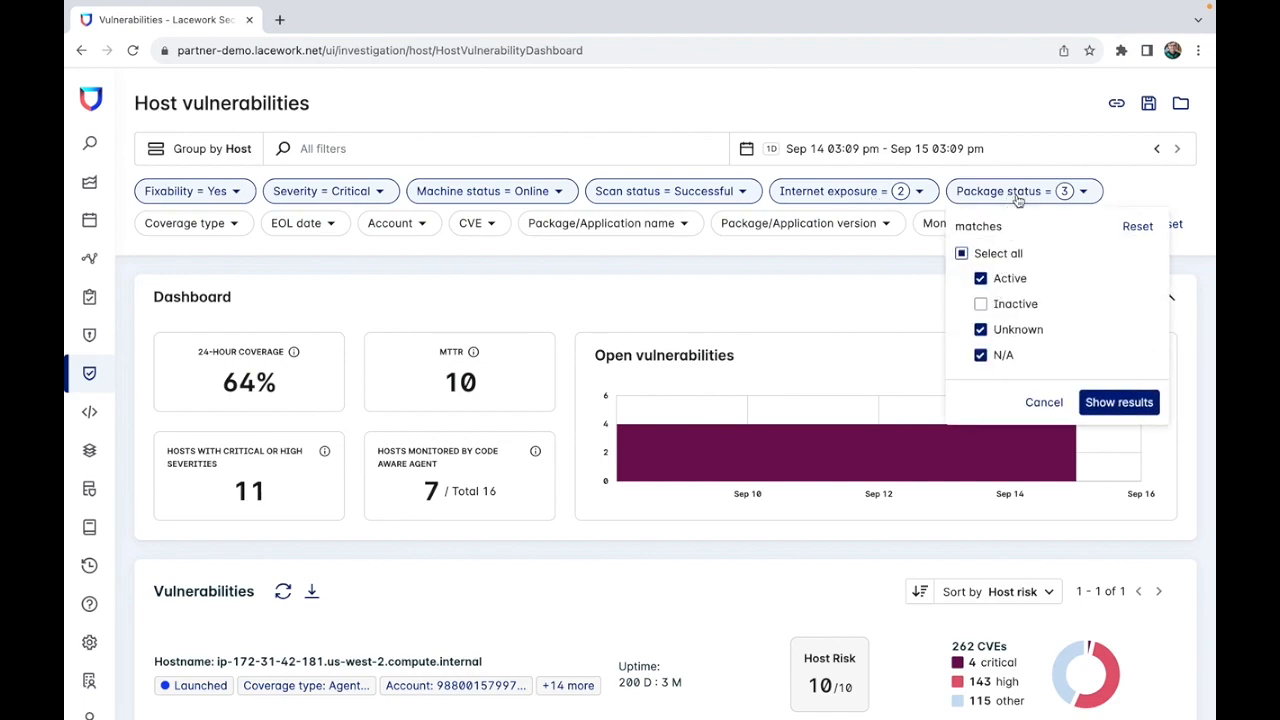
left_click(1118, 402)
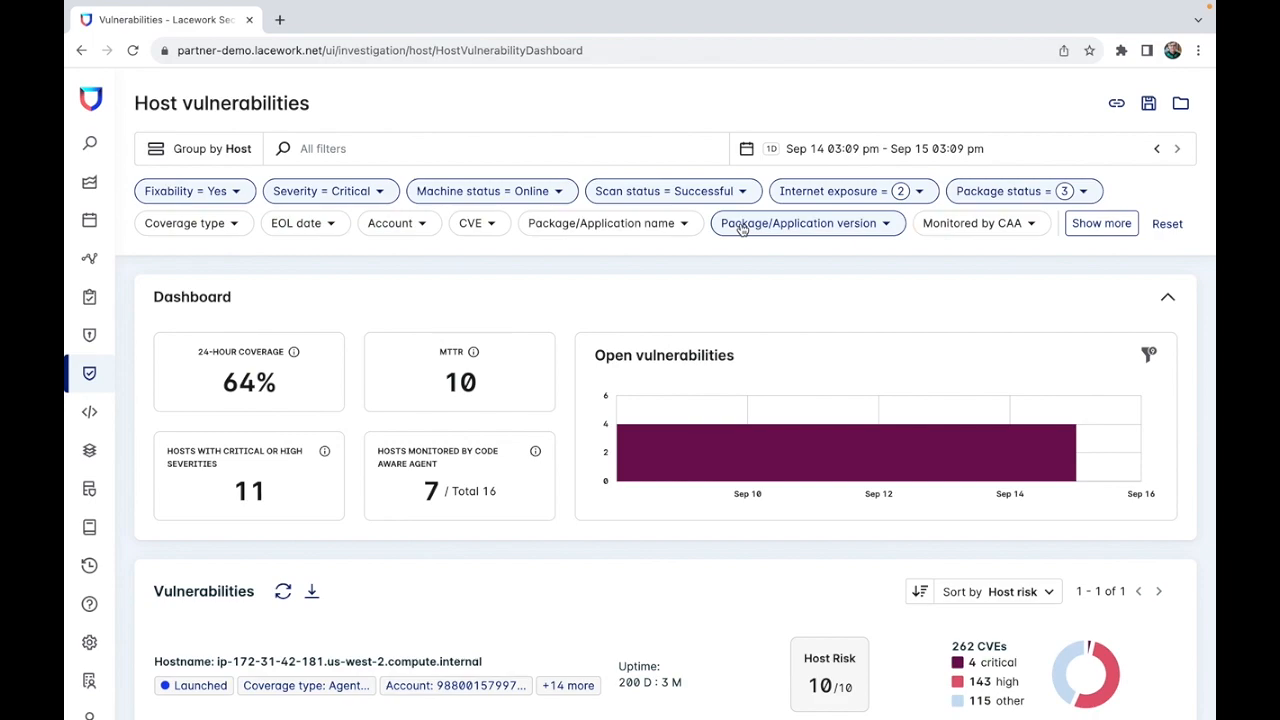
- Show the preset time ranges, from latest hour to latest month
left_click(884, 148)
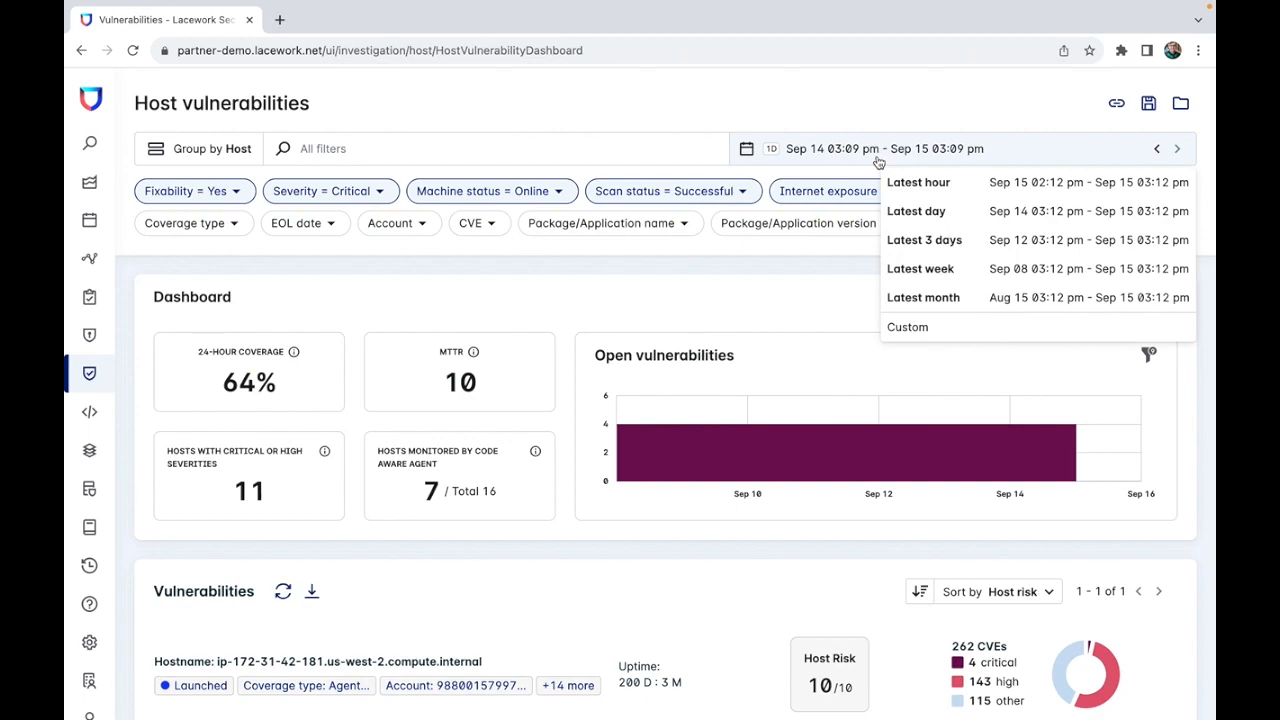
mouse_move(391, 117)
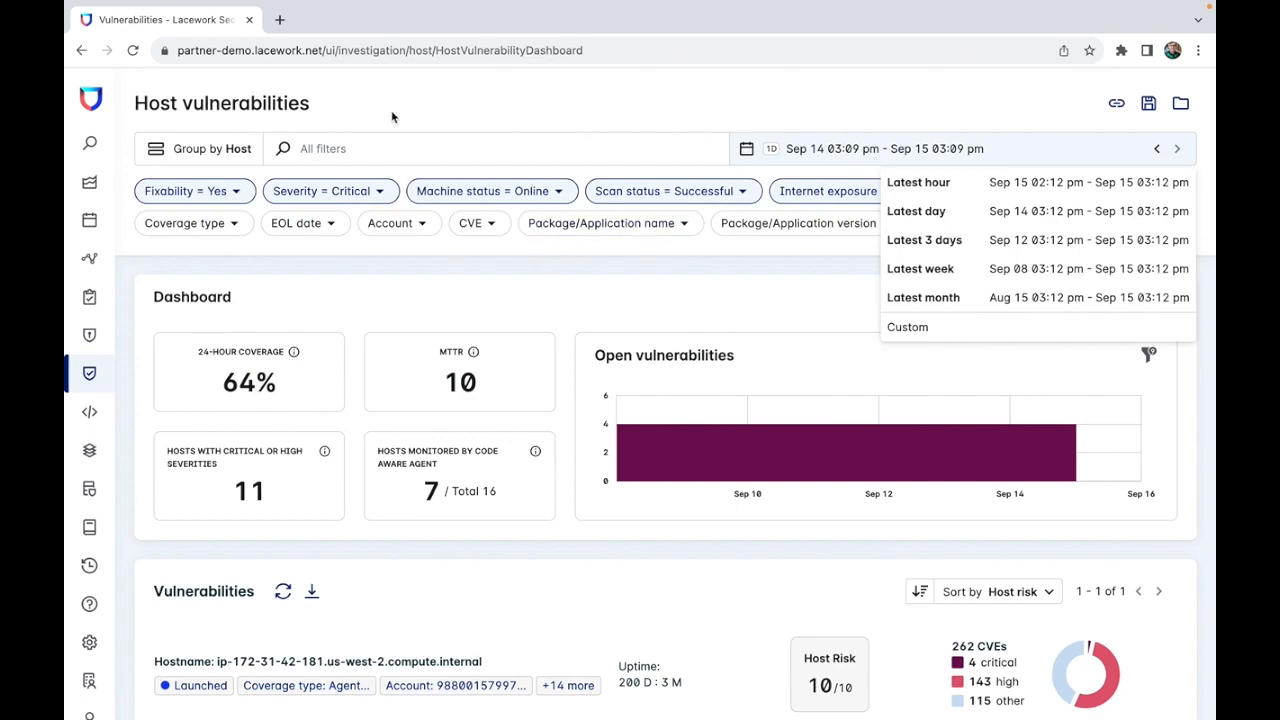
- Set Group by to CVE, listing 953 CVEs led by CVE-2020-19909 in libcurl
left_click(200, 148)
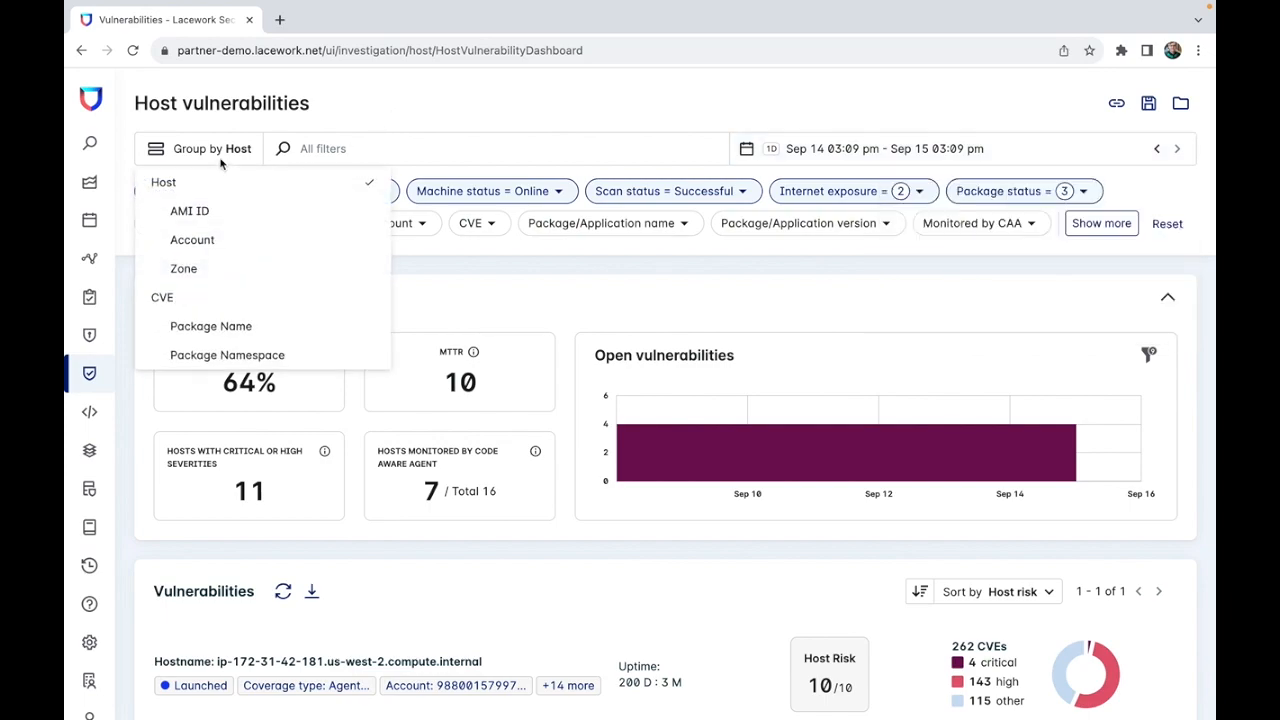
mouse_move(225, 195)
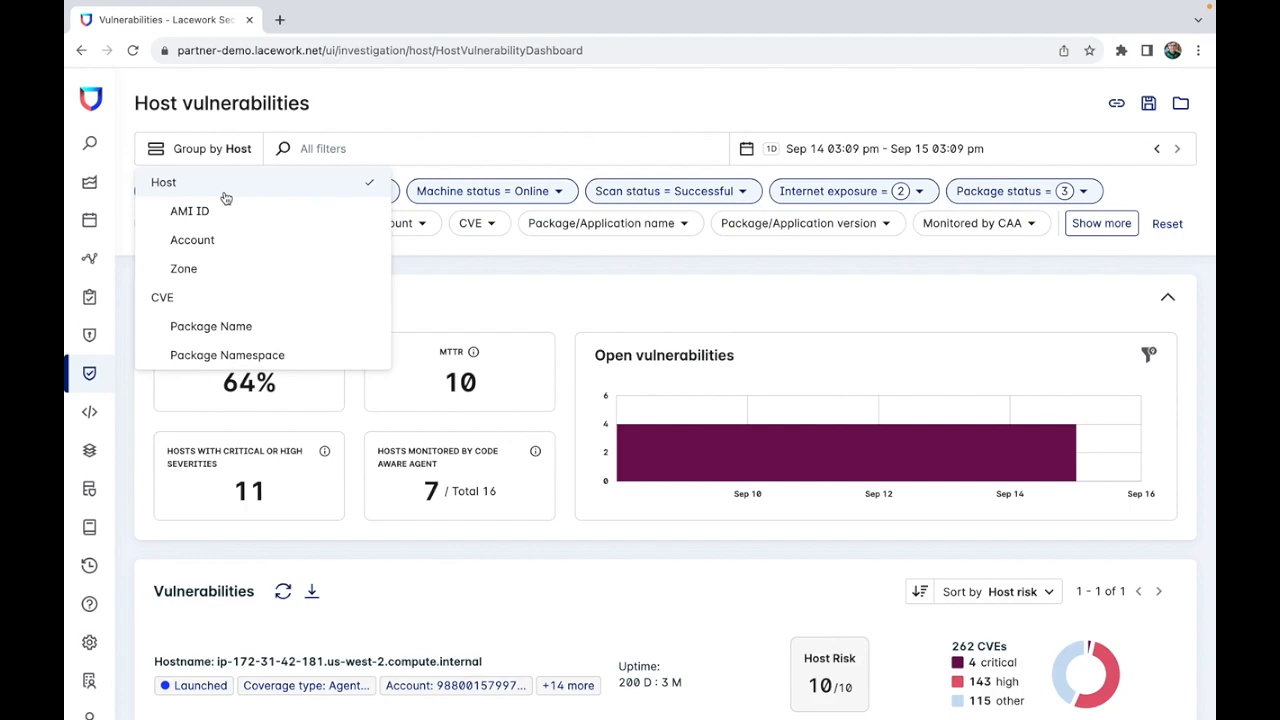
mouse_move(207, 297)
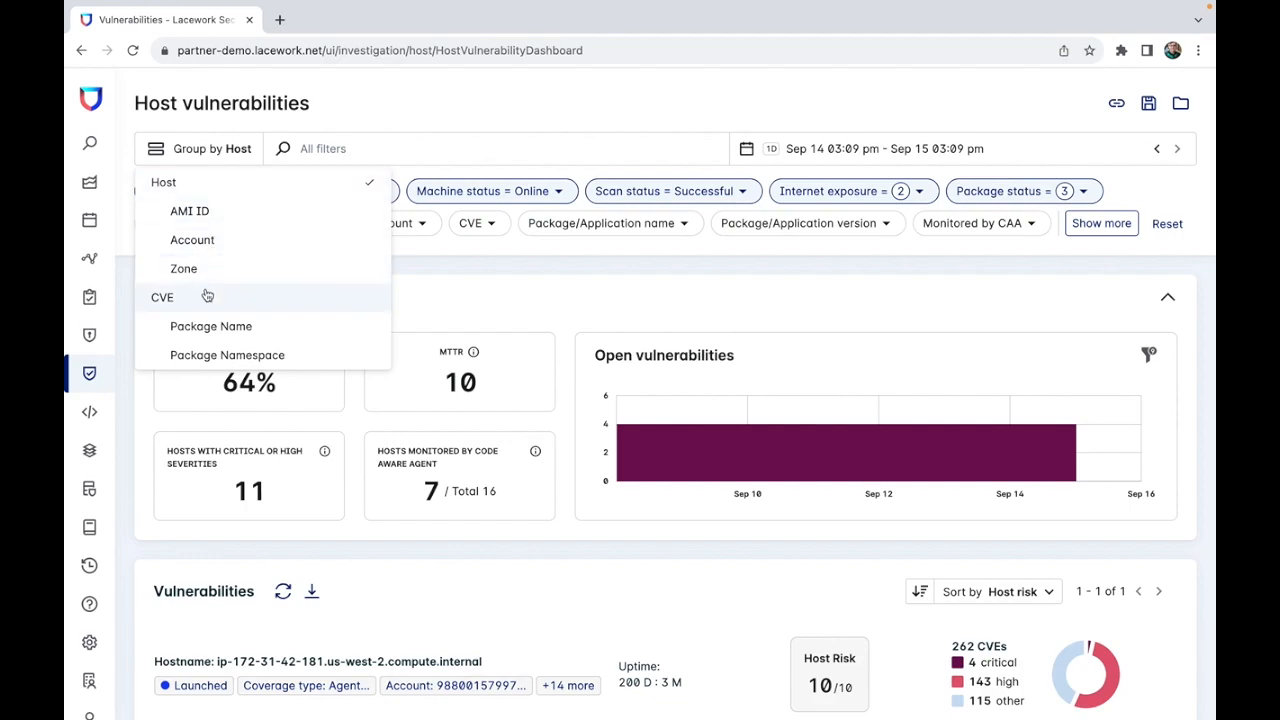
left_click(161, 296)
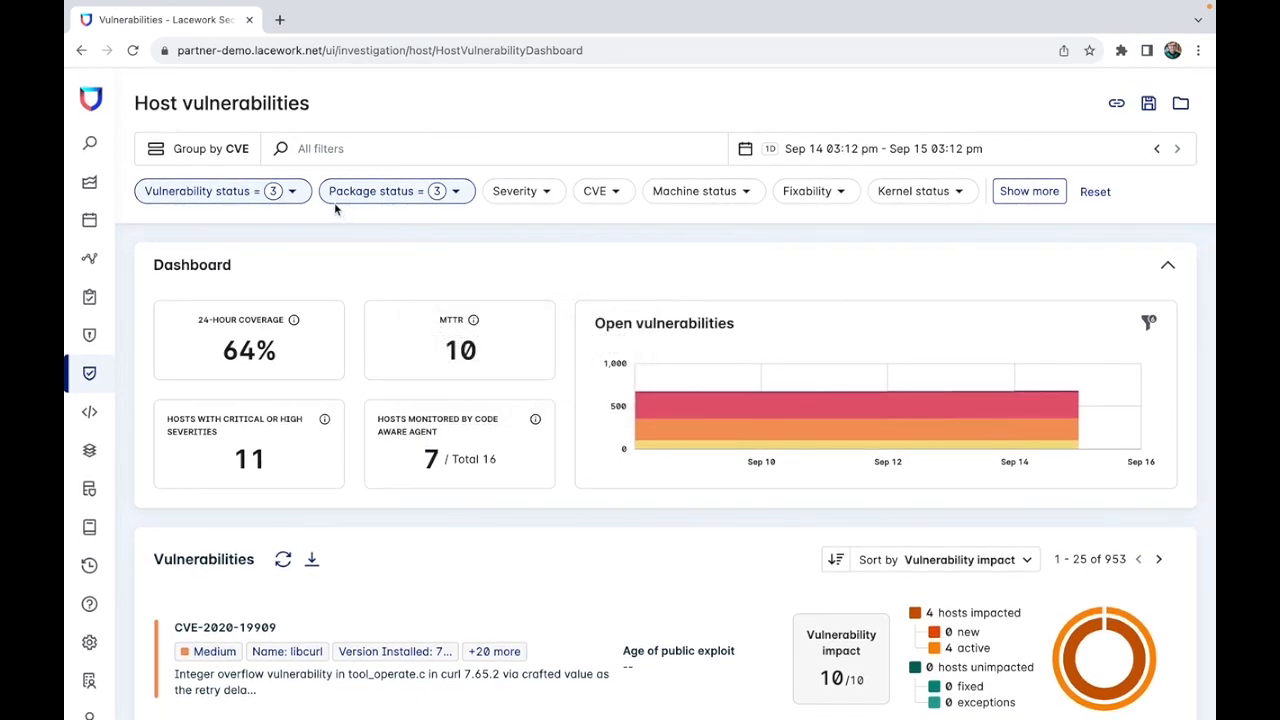
- Filter to Critical severity over the latest 3 days, narrowing to 9 CVEs
left_click(519, 191)
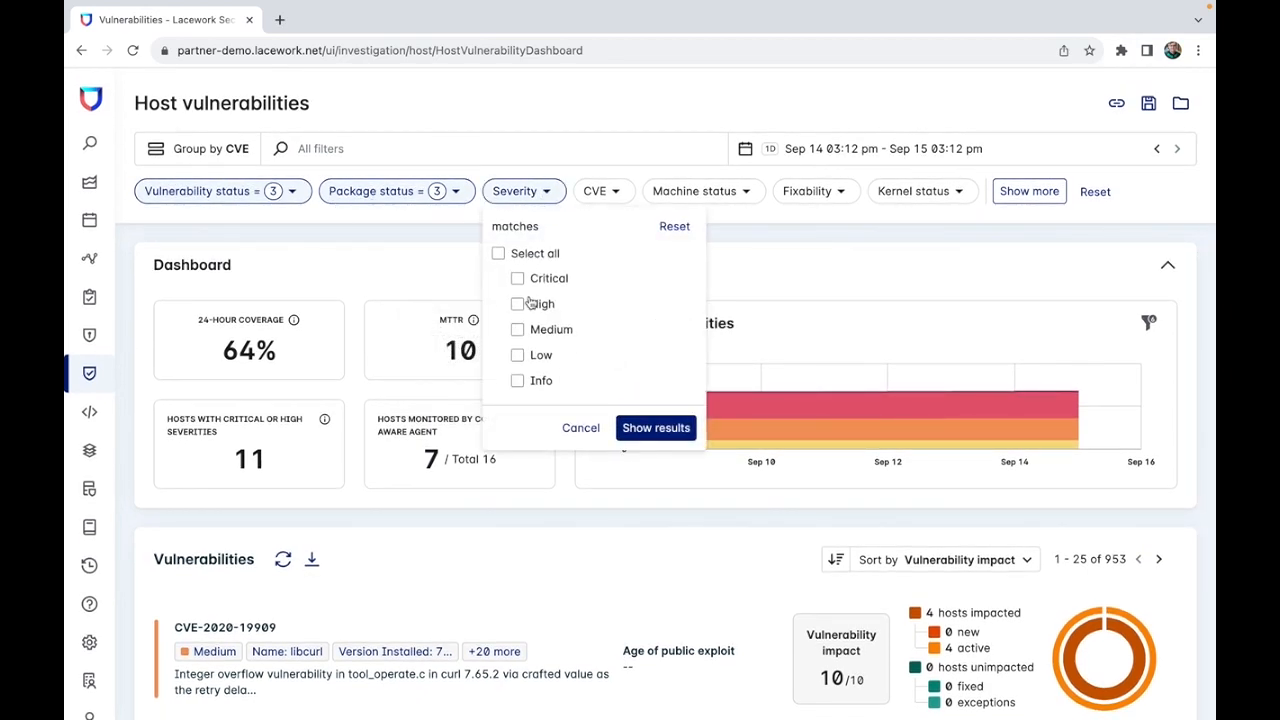
left_click(517, 278)
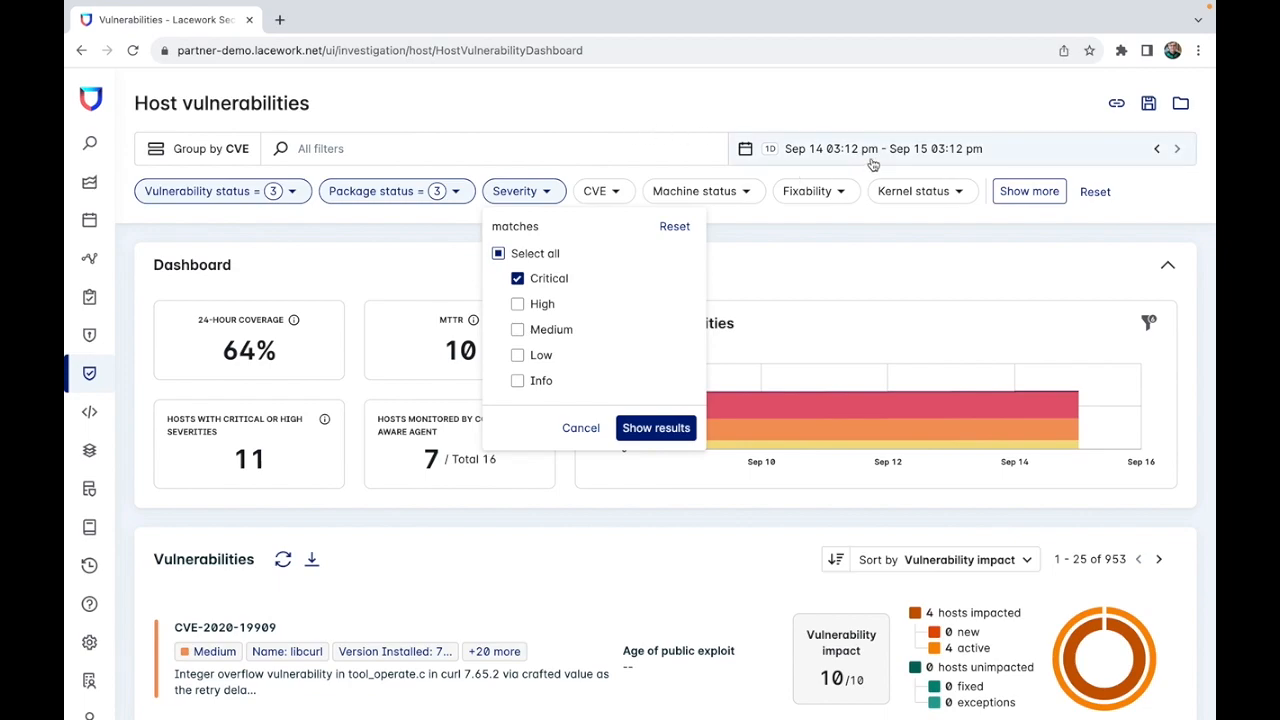
left_click(884, 148)
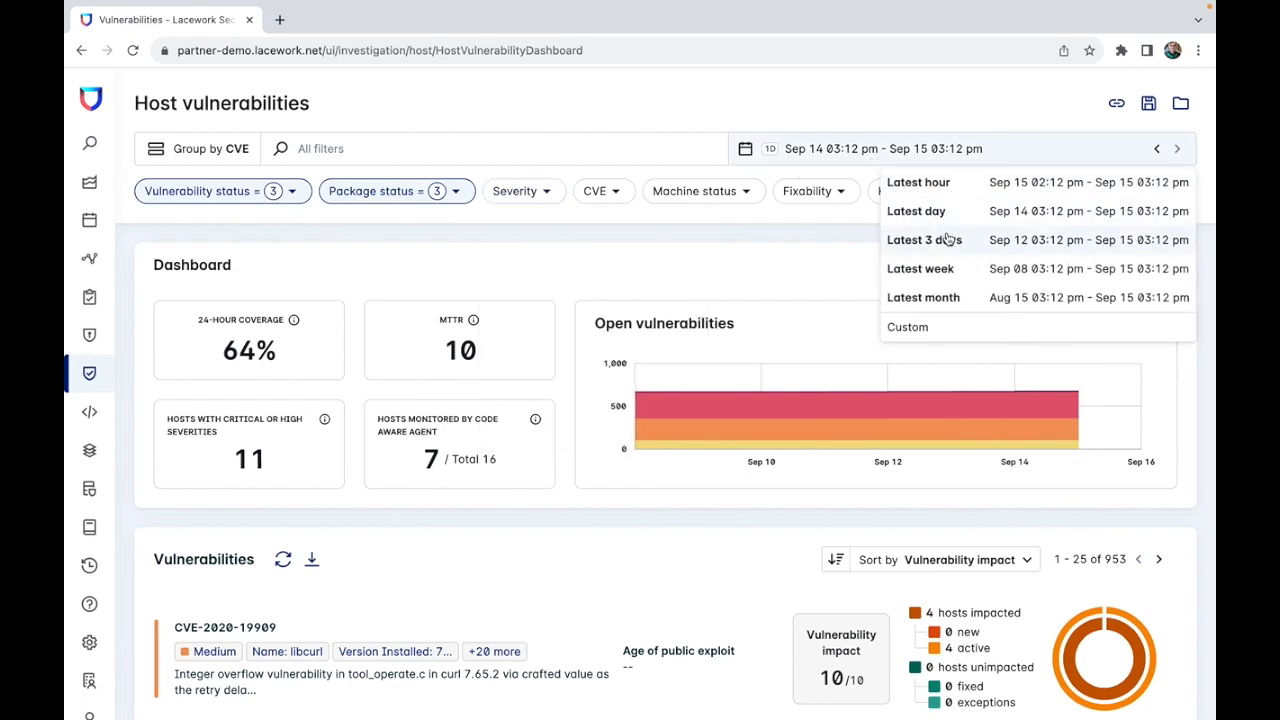
left_click(924, 239)
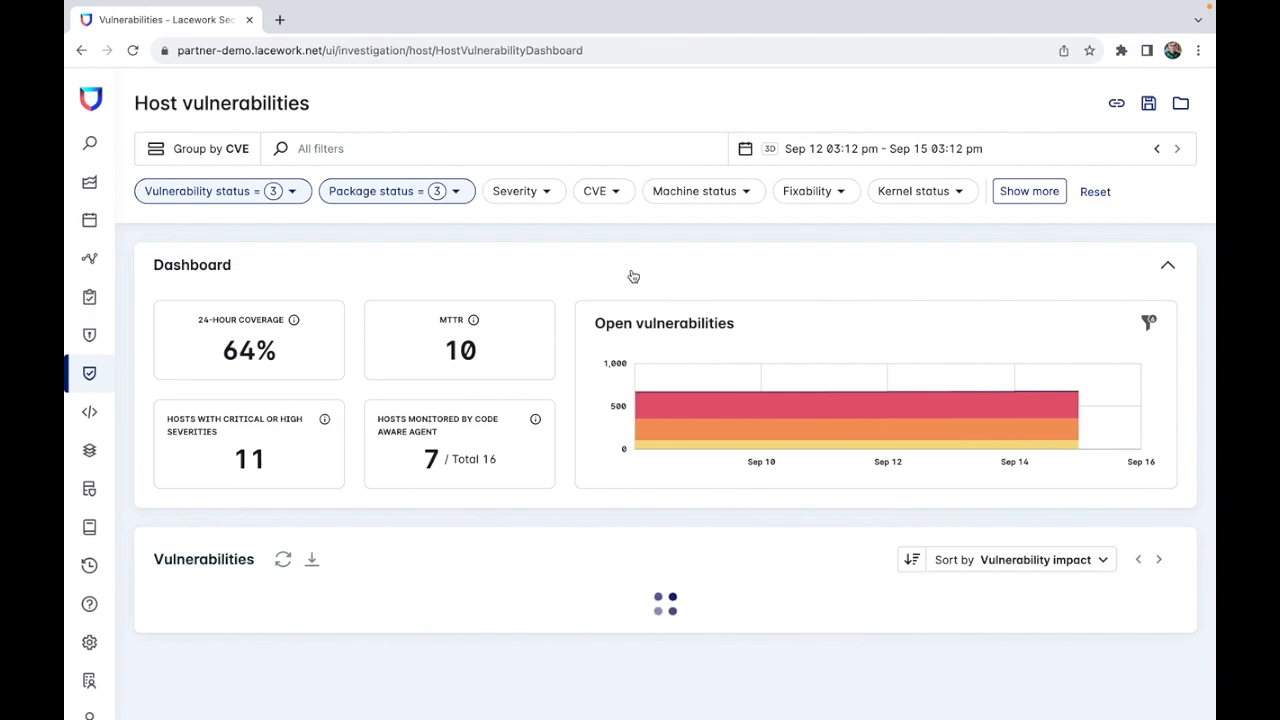
mouse_move(482, 196)
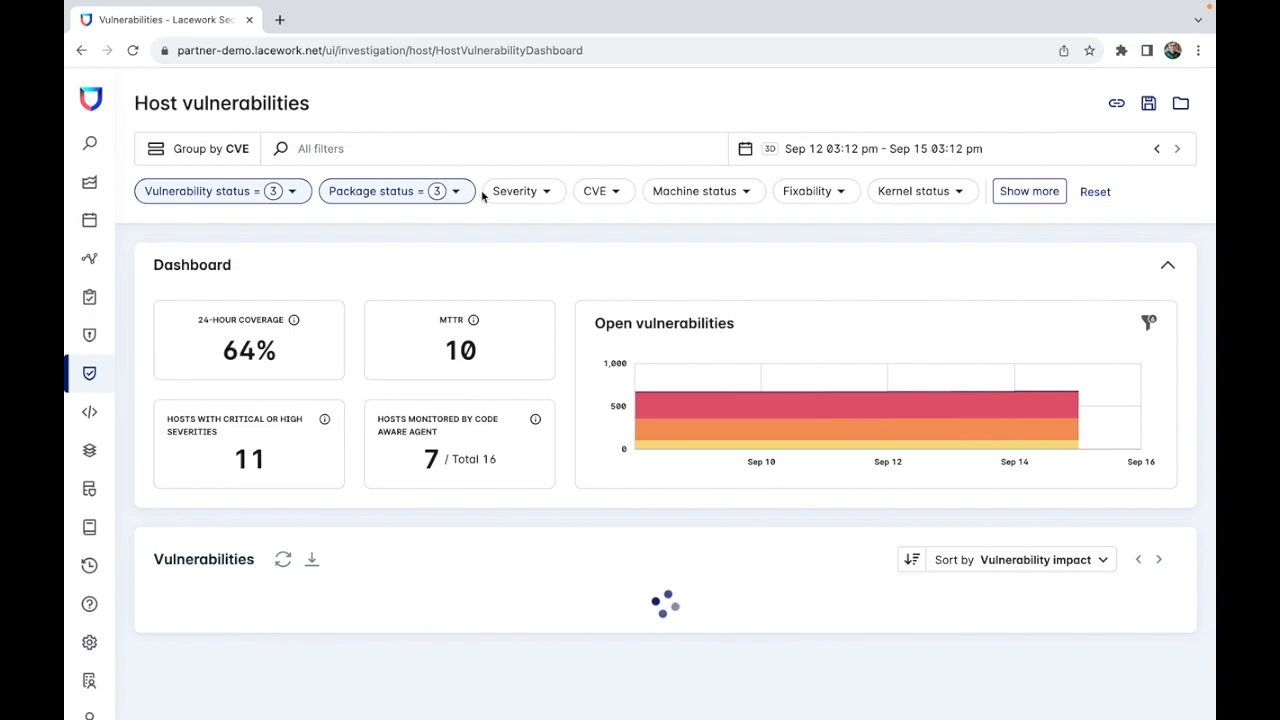
left_click(519, 191)
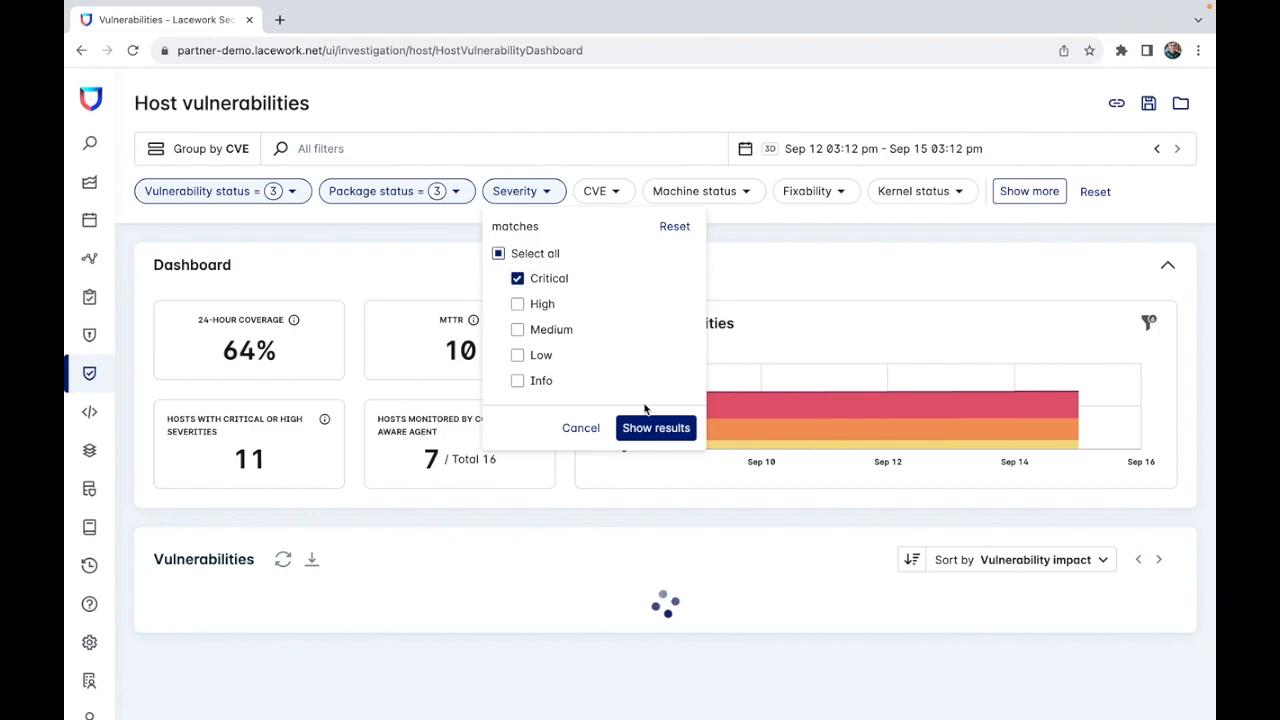
left_click(656, 427)
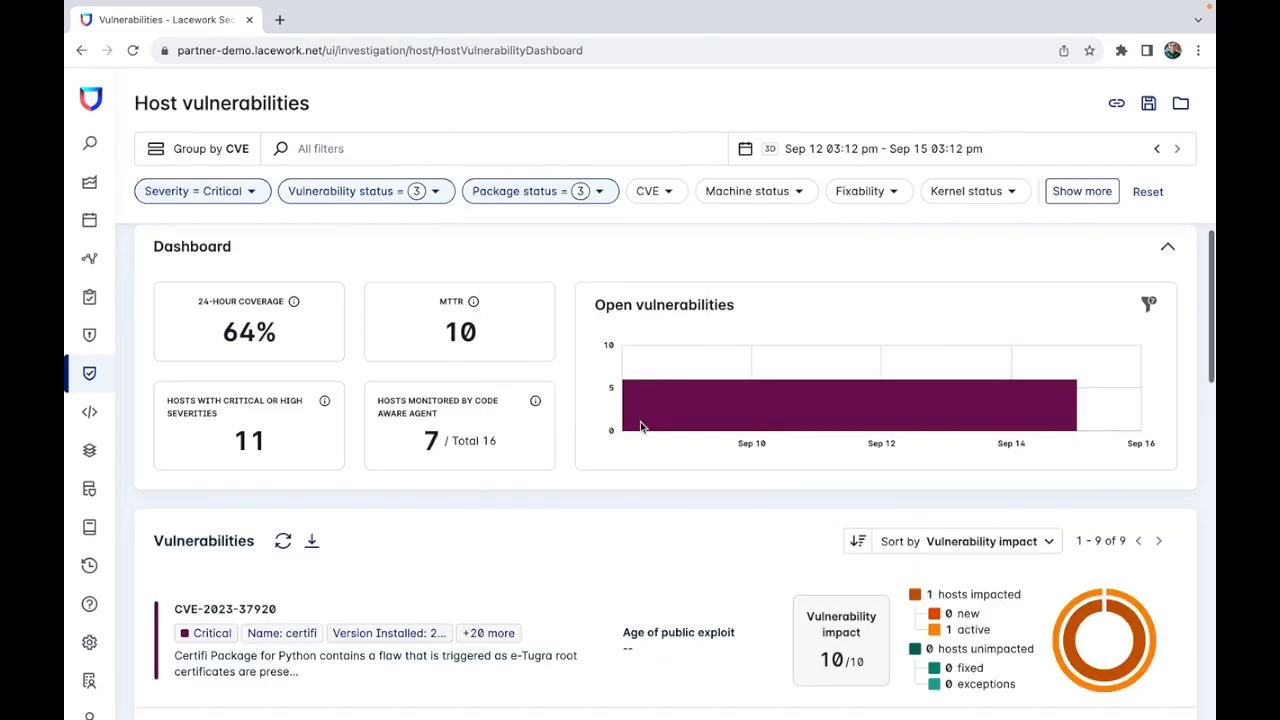
- Scroll the vulnerability list to reach CVE-2023-37920 (impact 10/10, one impacted host)
scroll("down", 3)
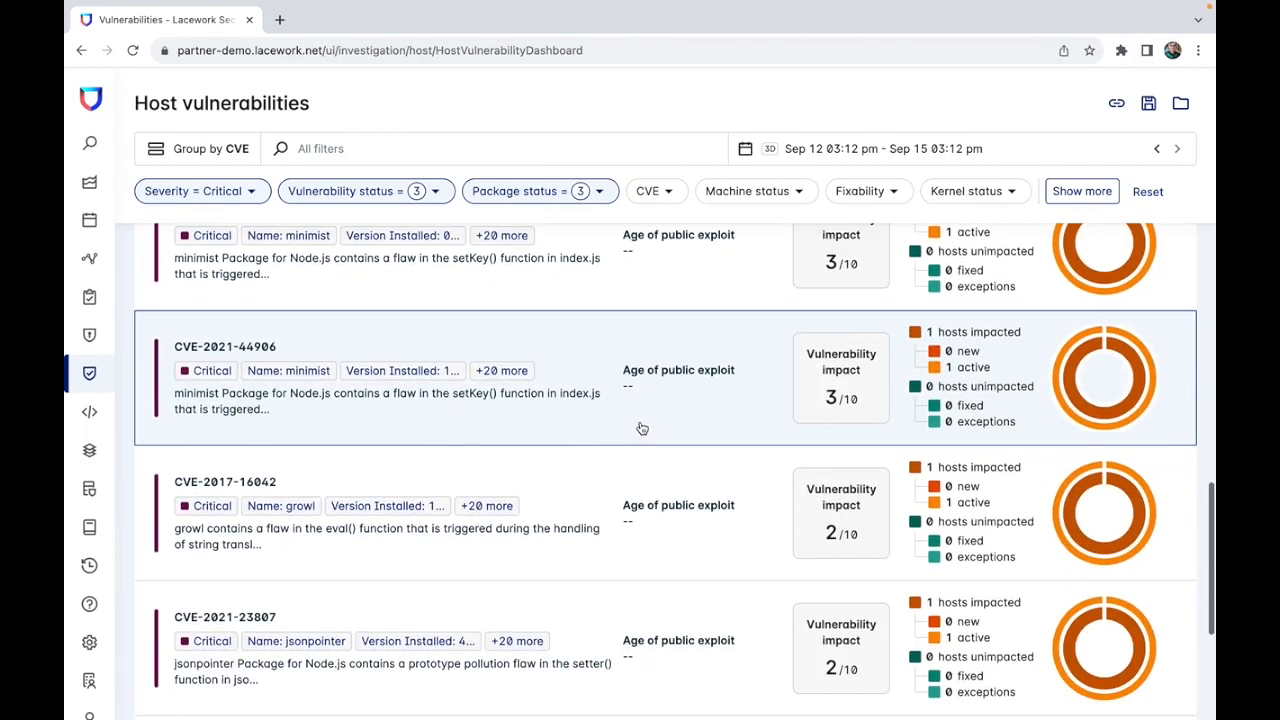
scroll("up", 3)
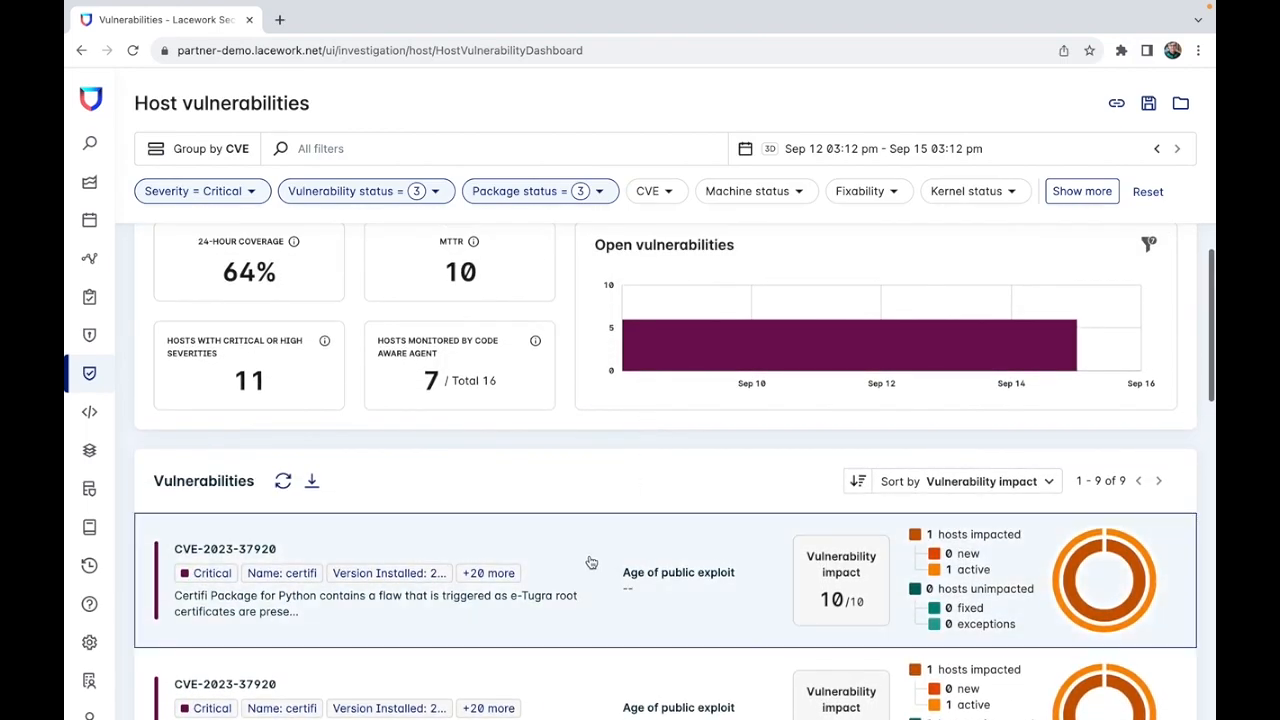
scroll("down", 3)
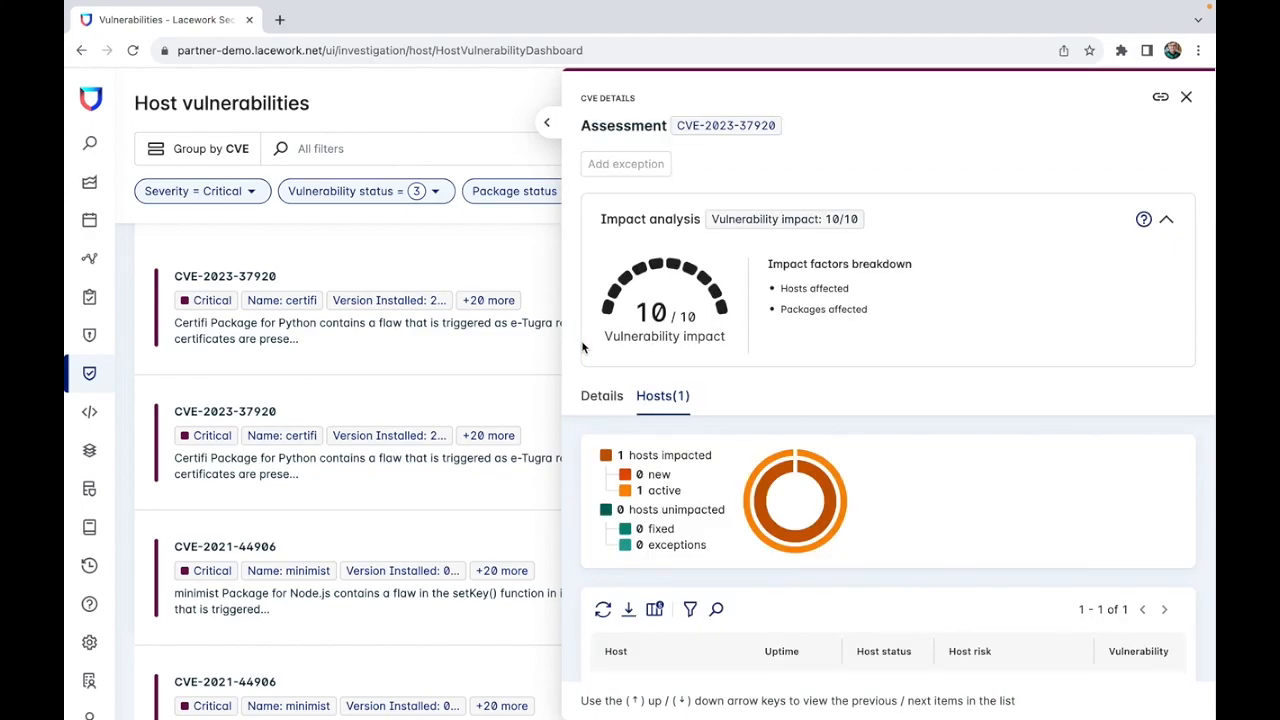
- Review the CVE's Details and affected Hosts tabs, then close the CVE panel
left_click(601, 395)
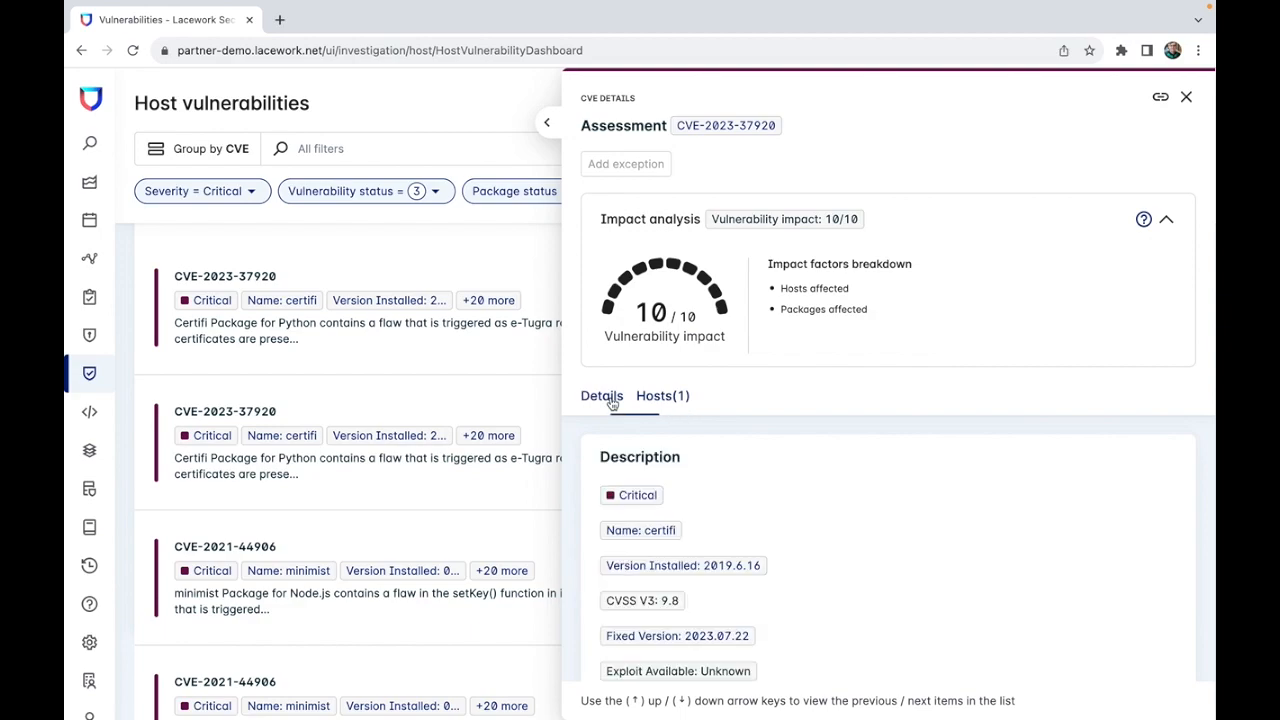
scroll("down", 3)
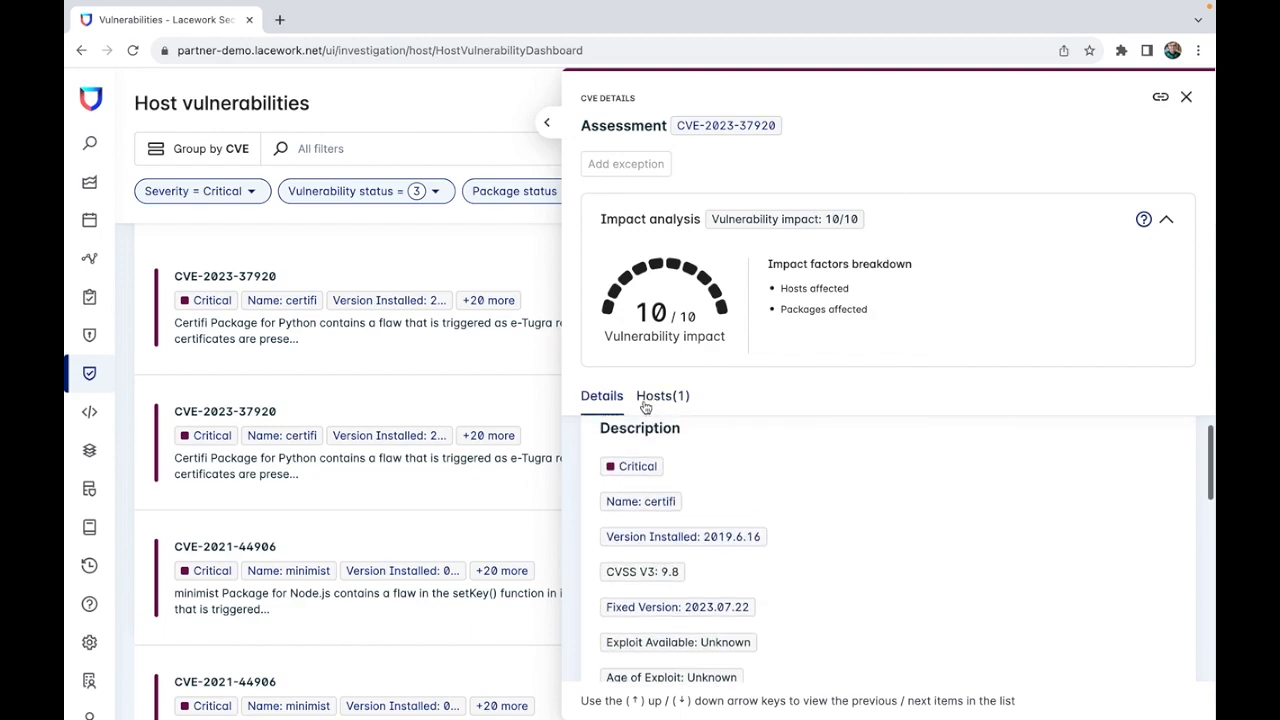
left_click(662, 395)
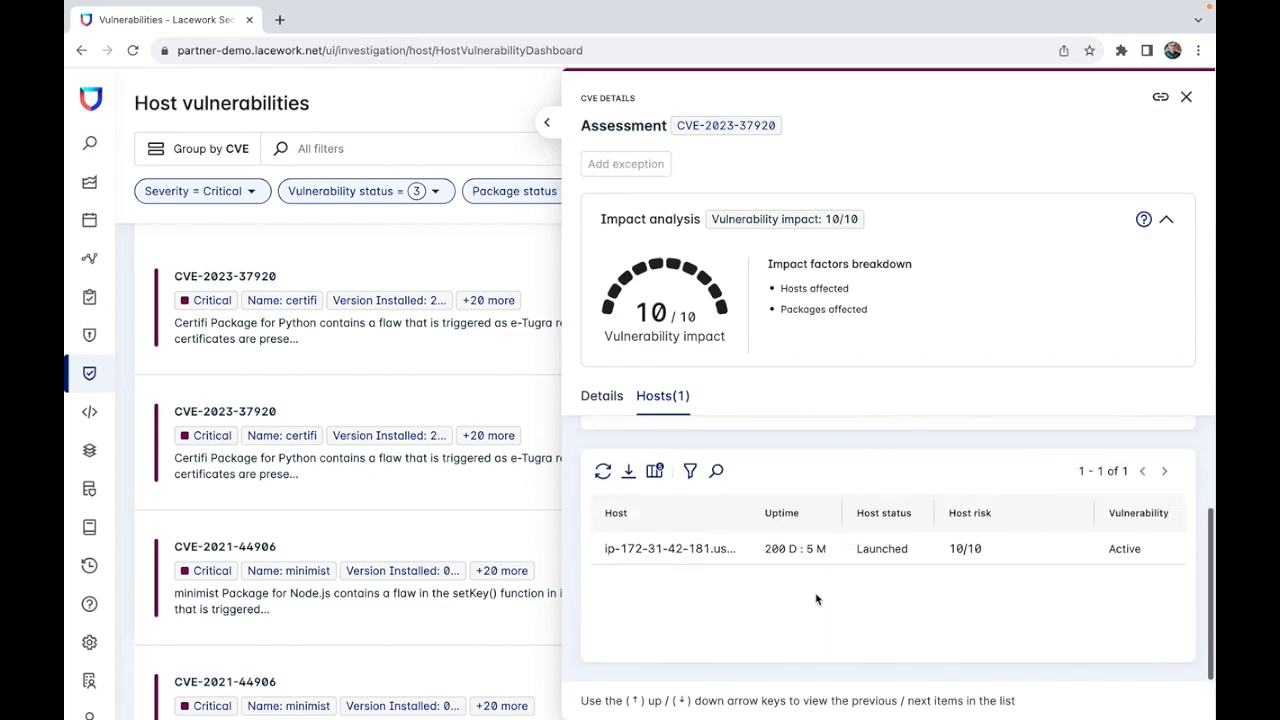
mouse_move(737, 558)
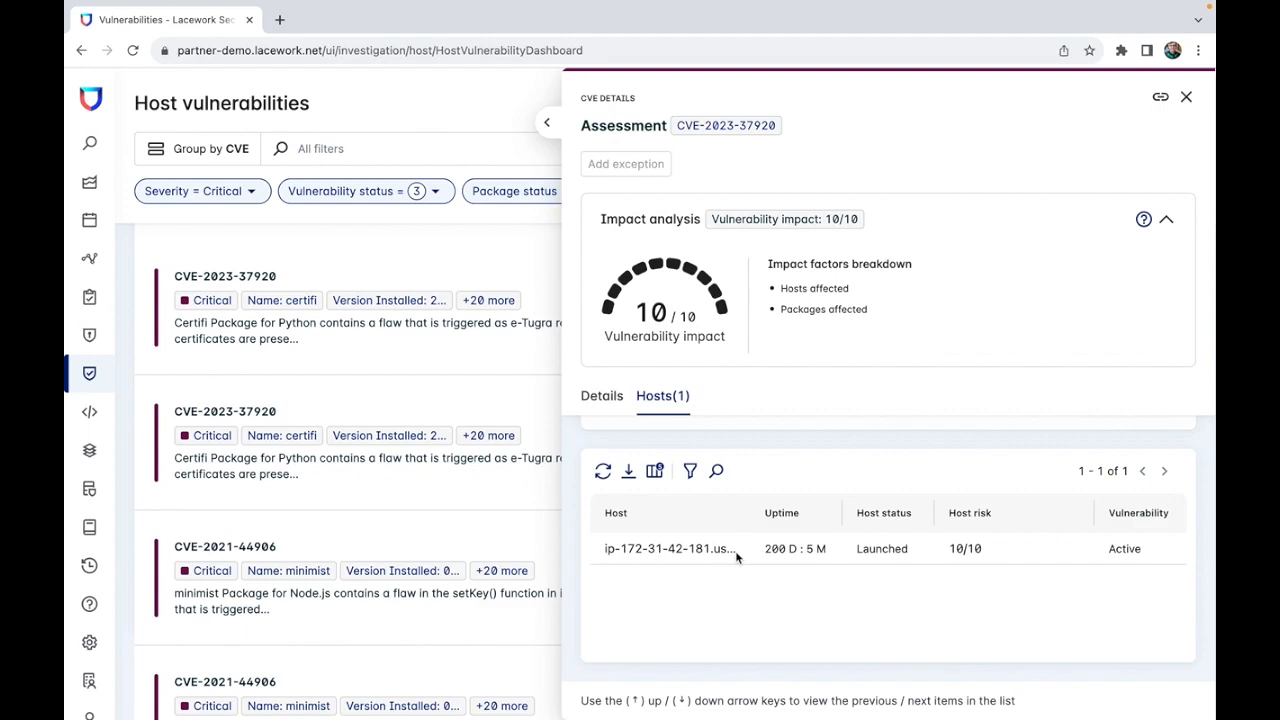
mouse_move(1056, 228)
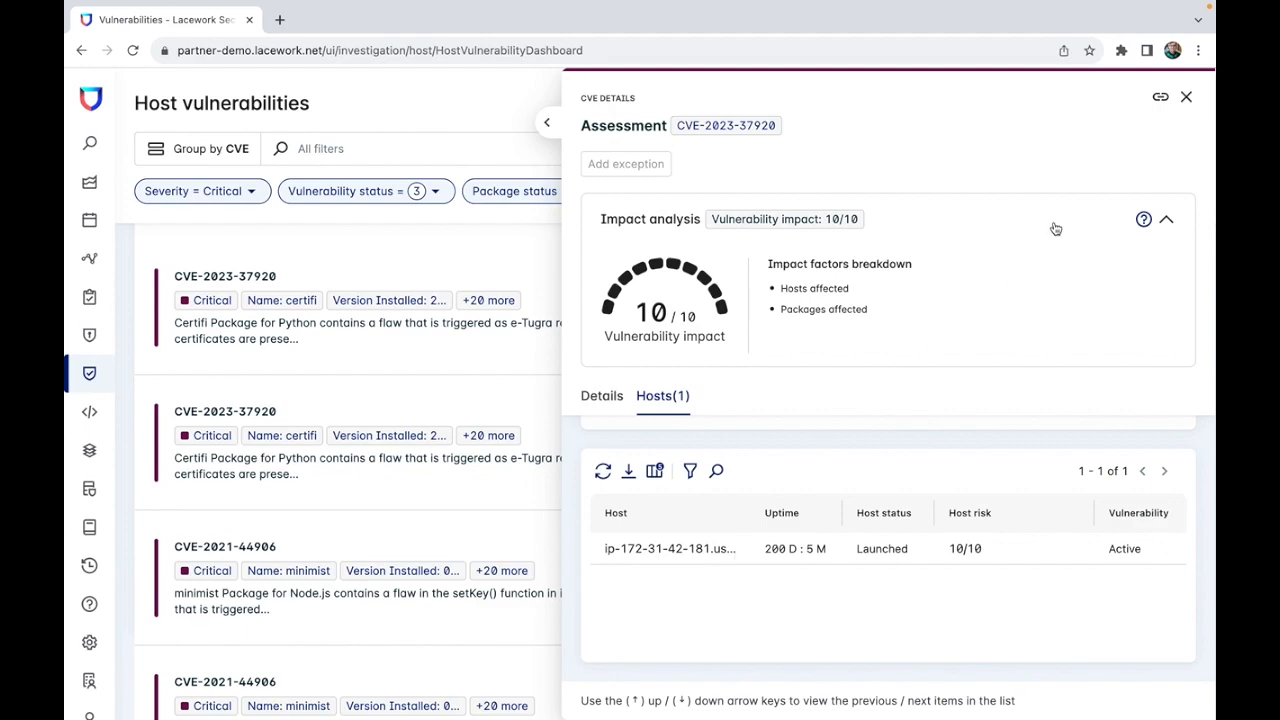
left_click(1186, 96)
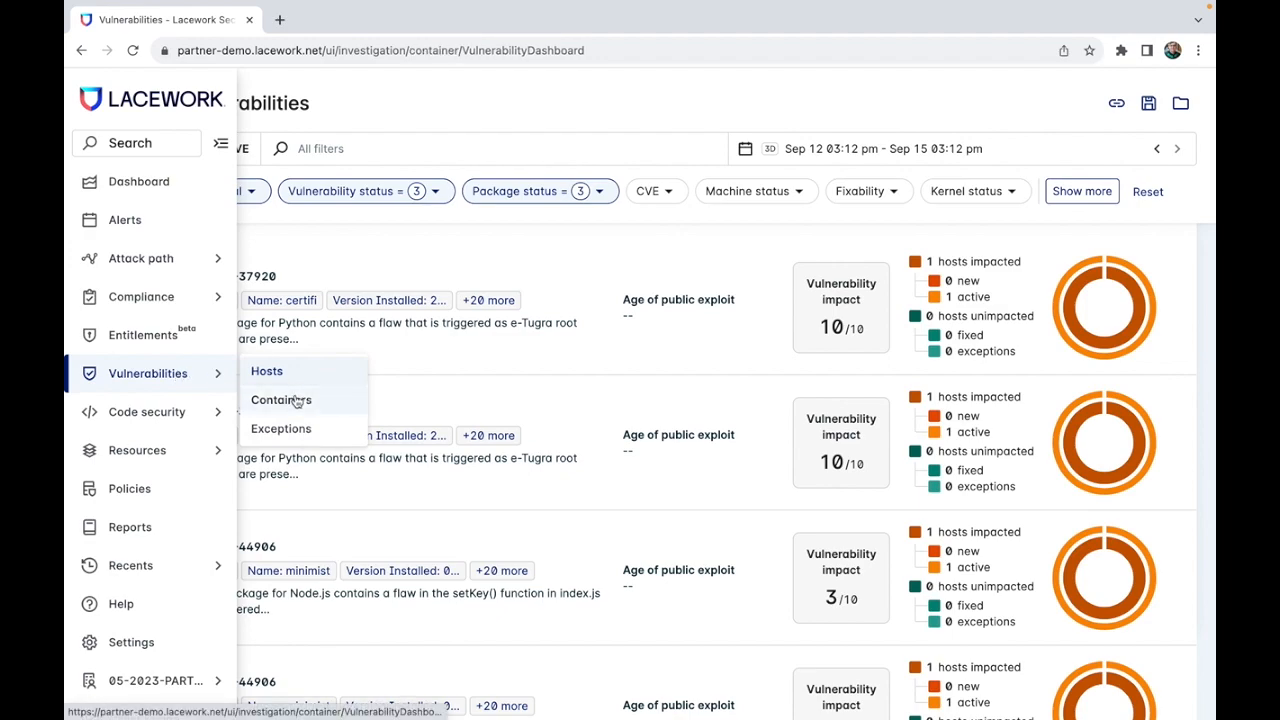
- Go to Container vulnerabilities (43 active images) and open the Group by choices
left_click(281, 399)
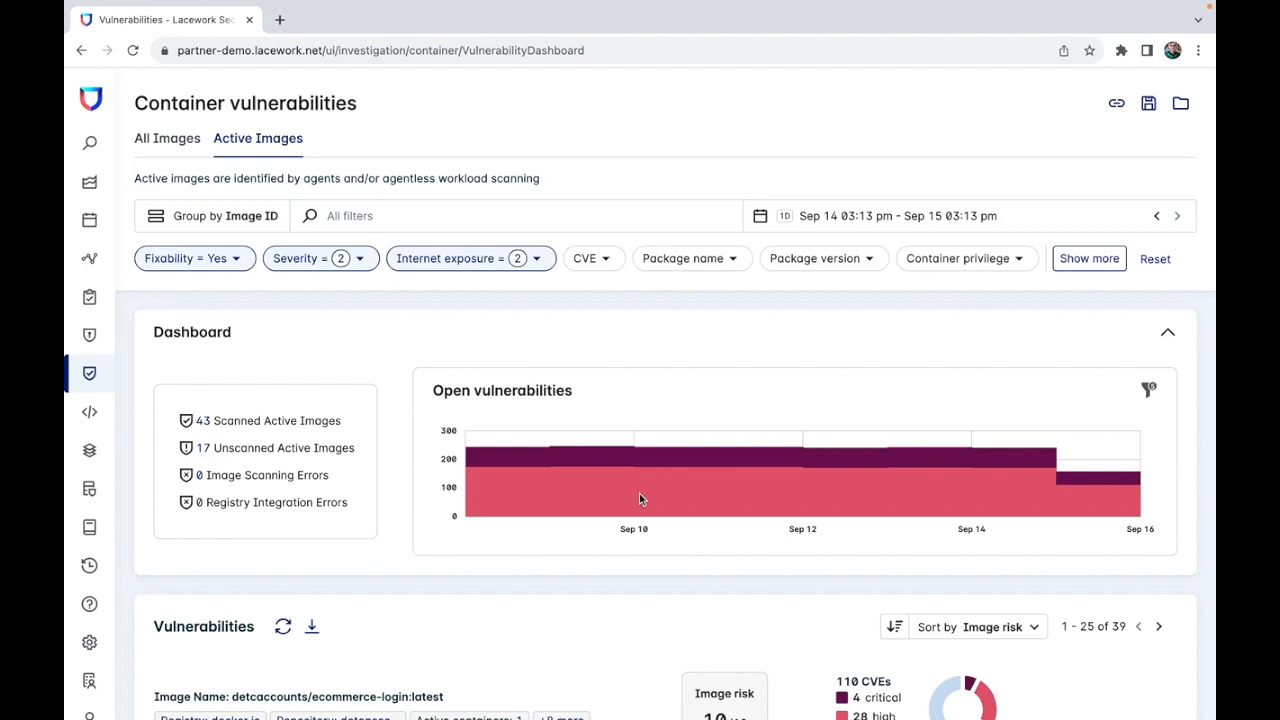
left_click(225, 215)
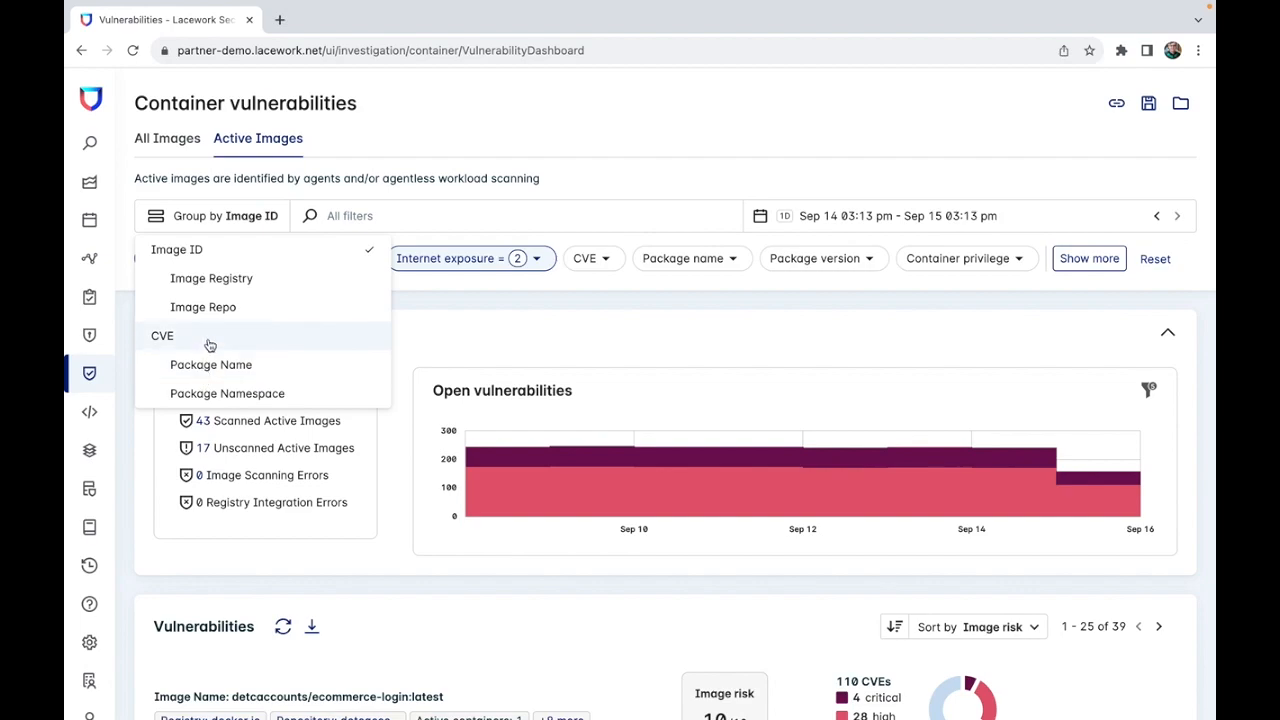
mouse_move(211, 278)
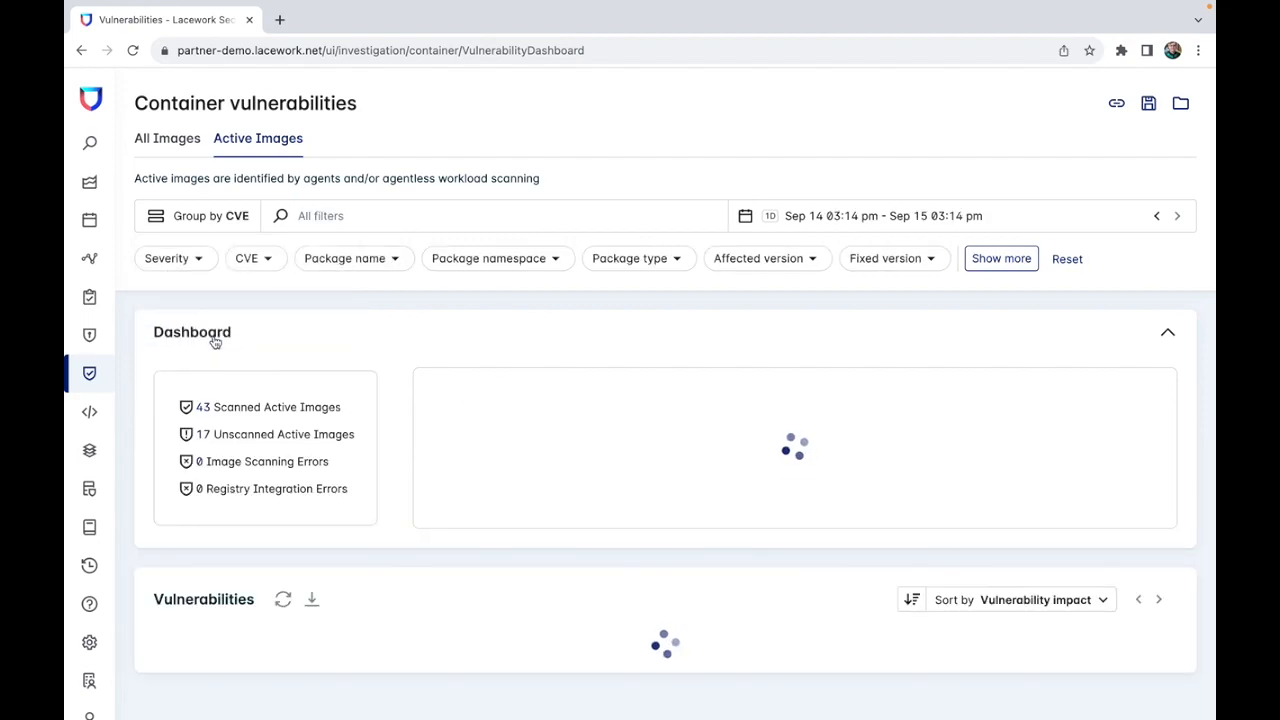
scroll("down", 3)
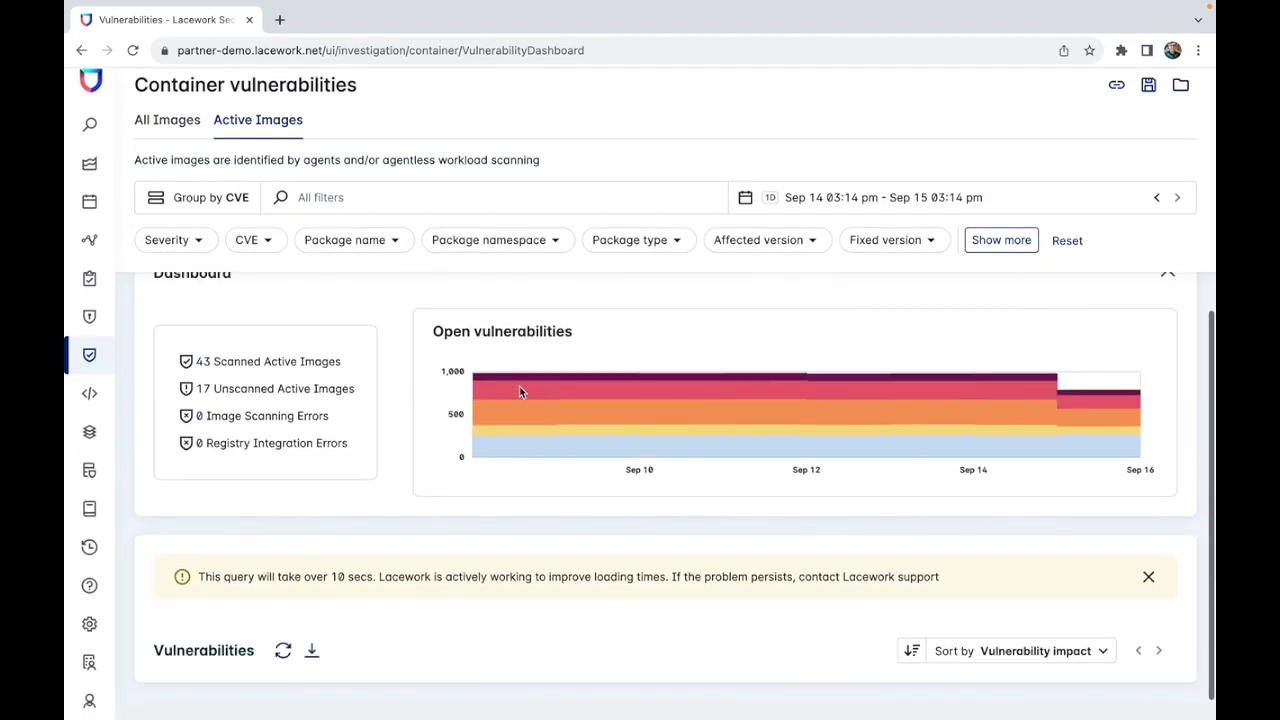
scroll("down", 3)
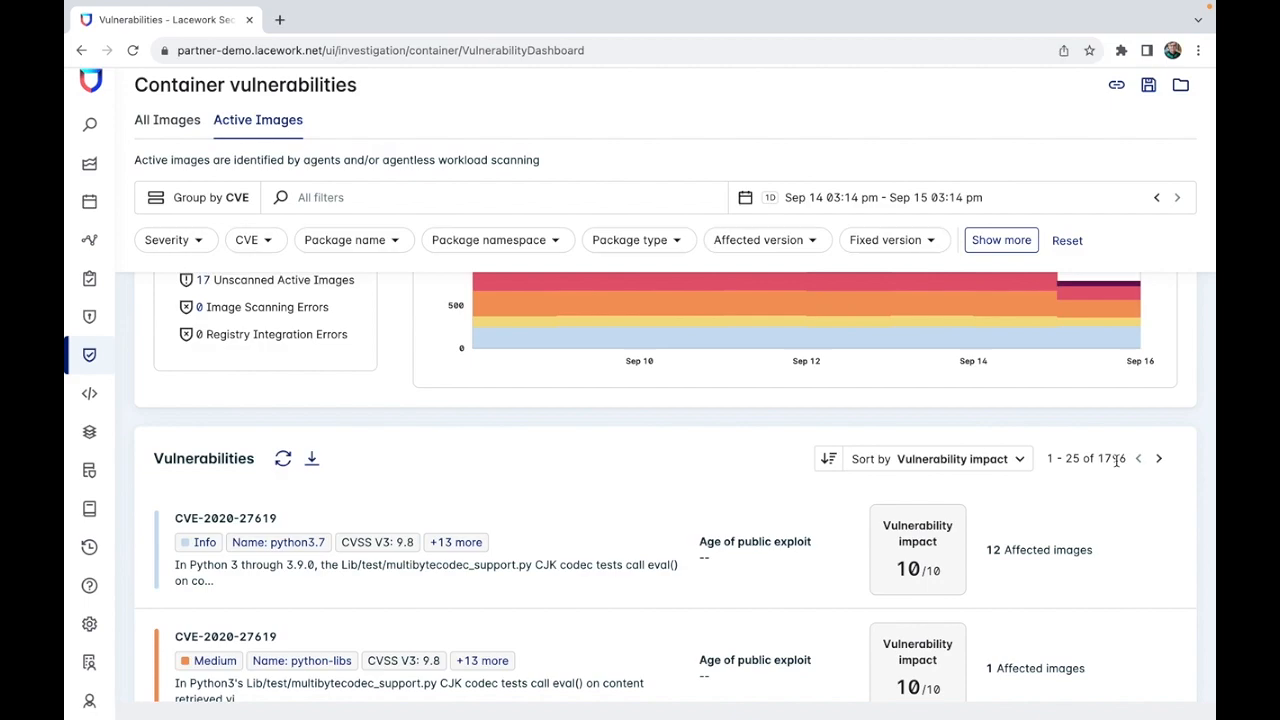
mouse_move(1153, 374)
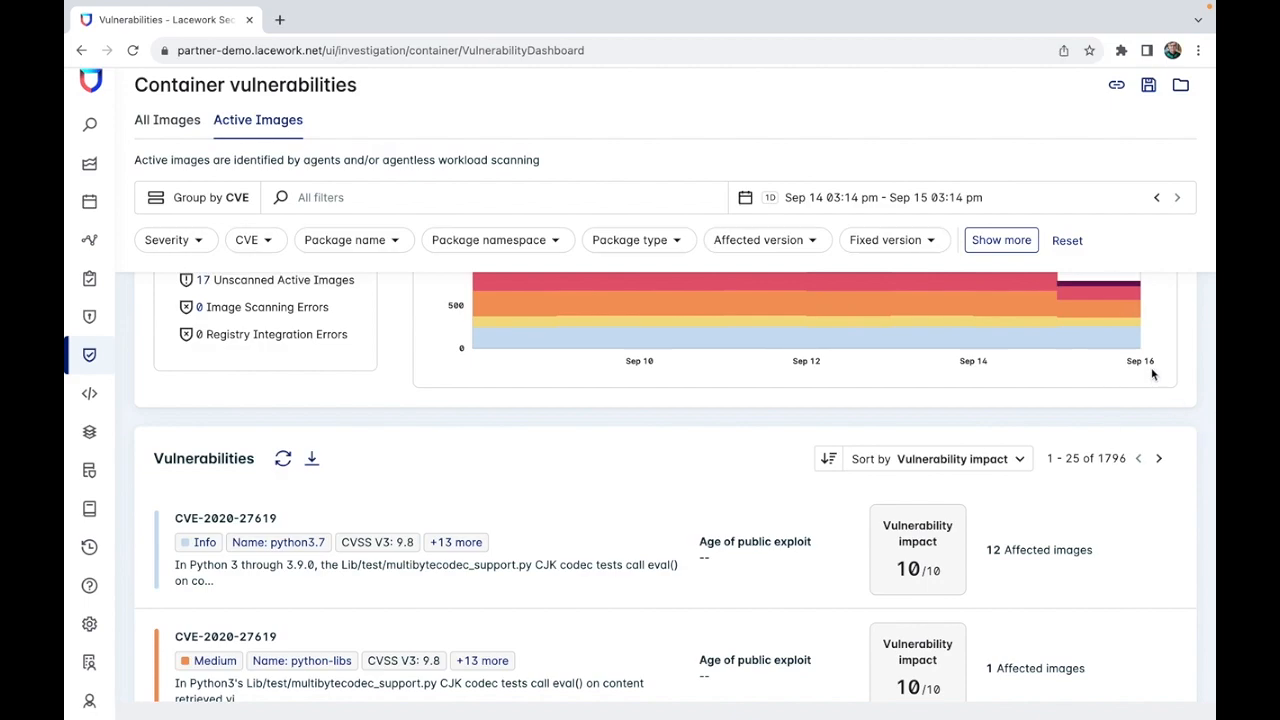